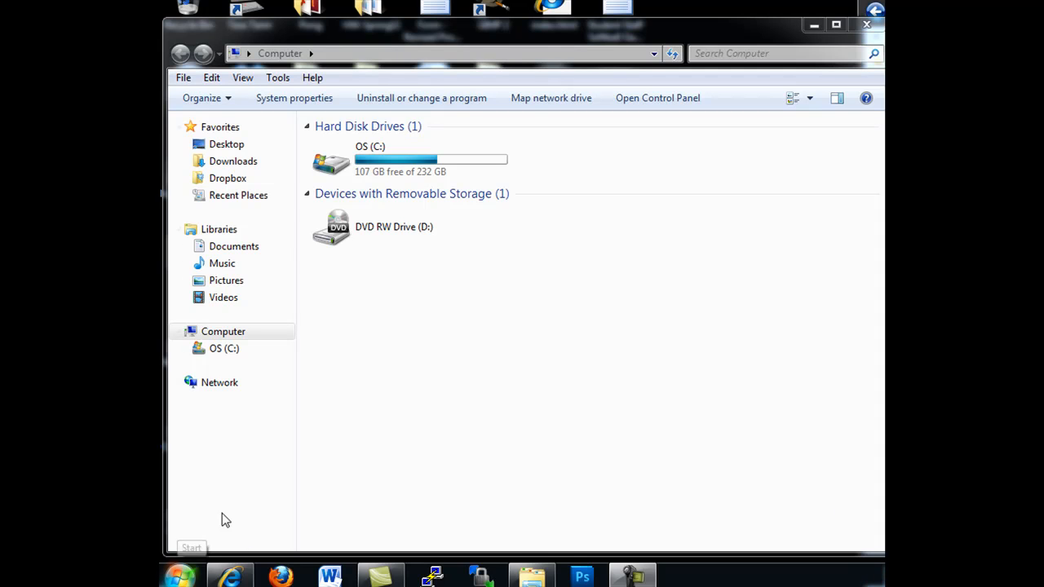
Step: Search the Start menu for 'rege' to launch Registry Editor
click(179, 576)
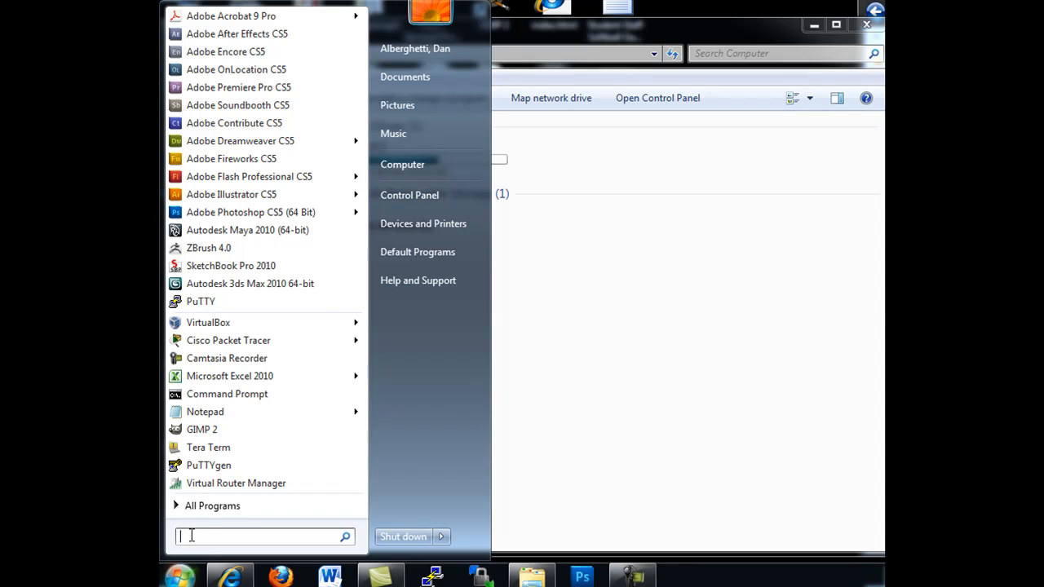
text(rege)
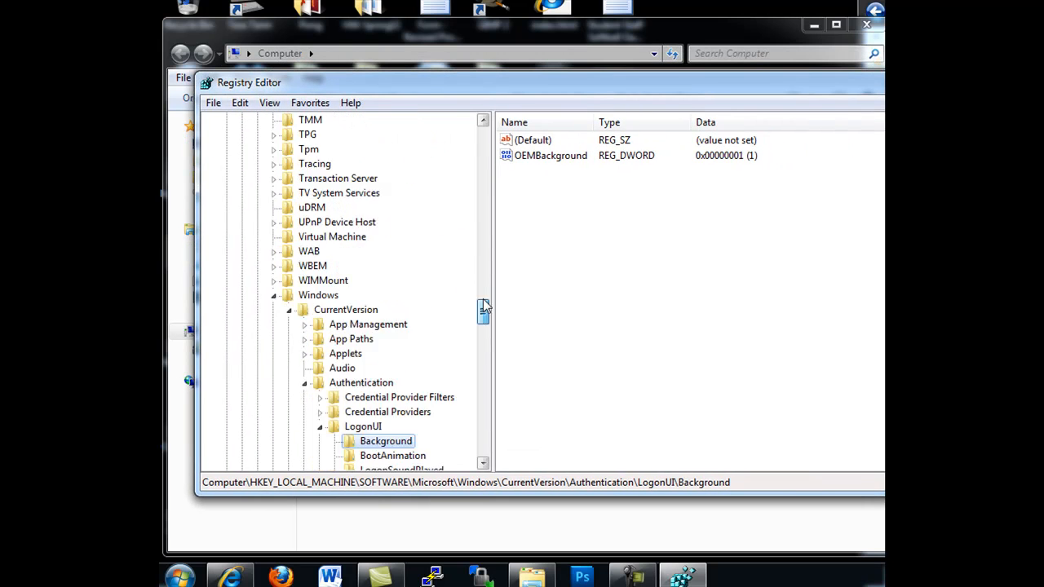
Step: Expand HKEY_LOCAL_MACHINE, SOFTWARE and Microsoft, scrolling down the tree toward LogonUI
scroll(up, 3)
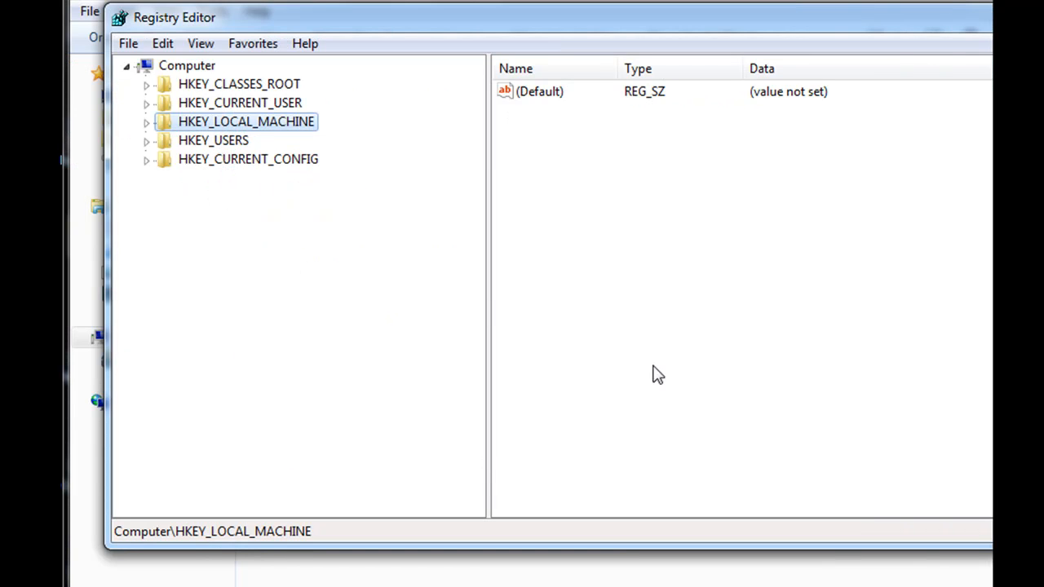
mouse_move(149, 142)
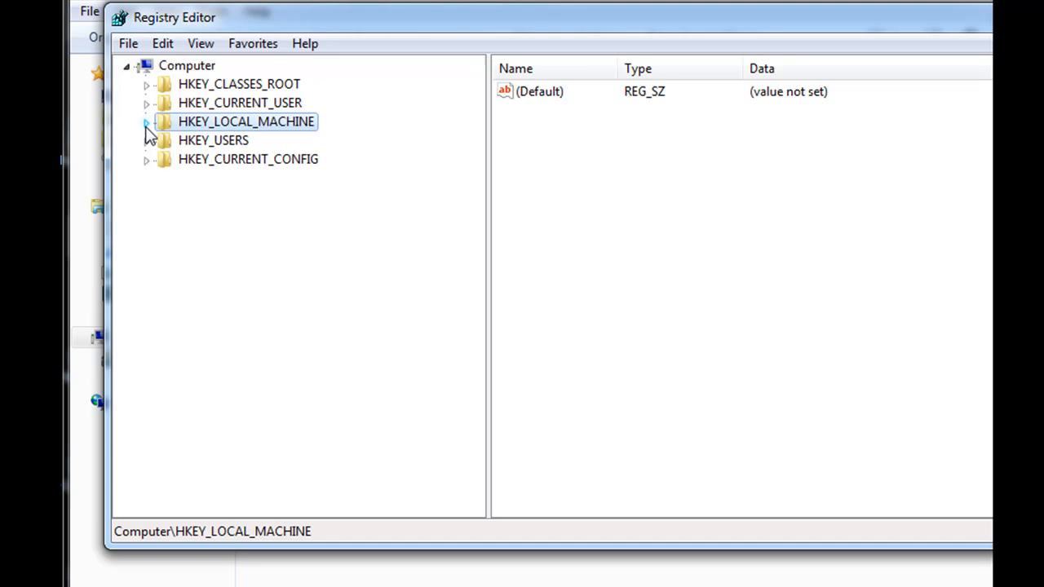
click(146, 121)
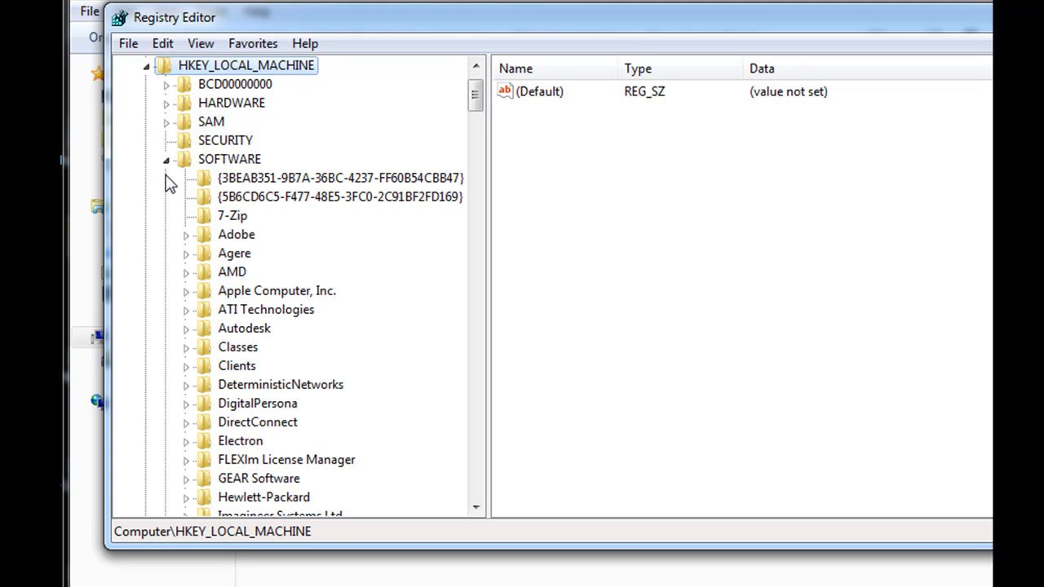
click(166, 159)
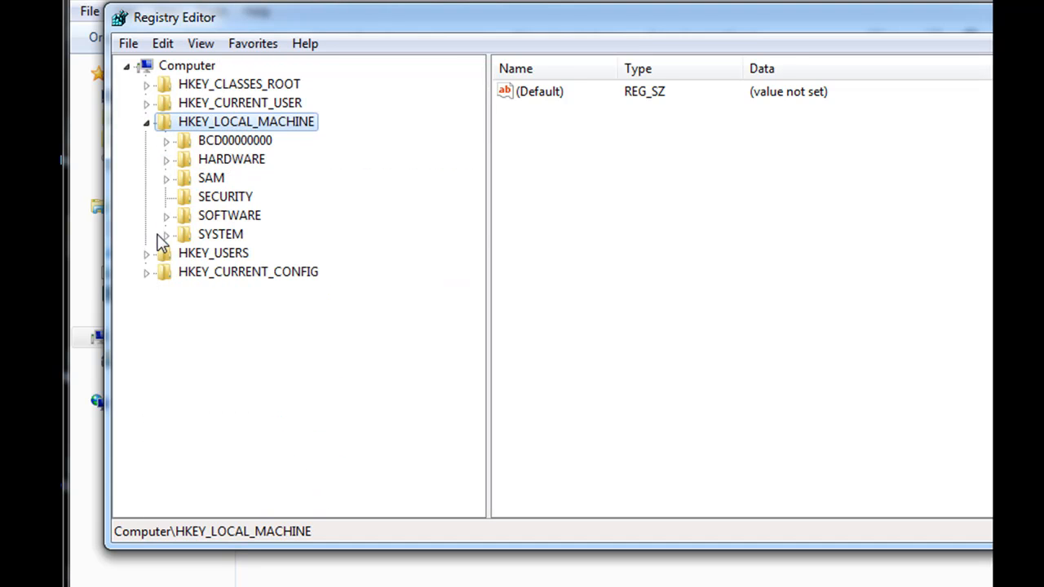
mouse_move(167, 222)
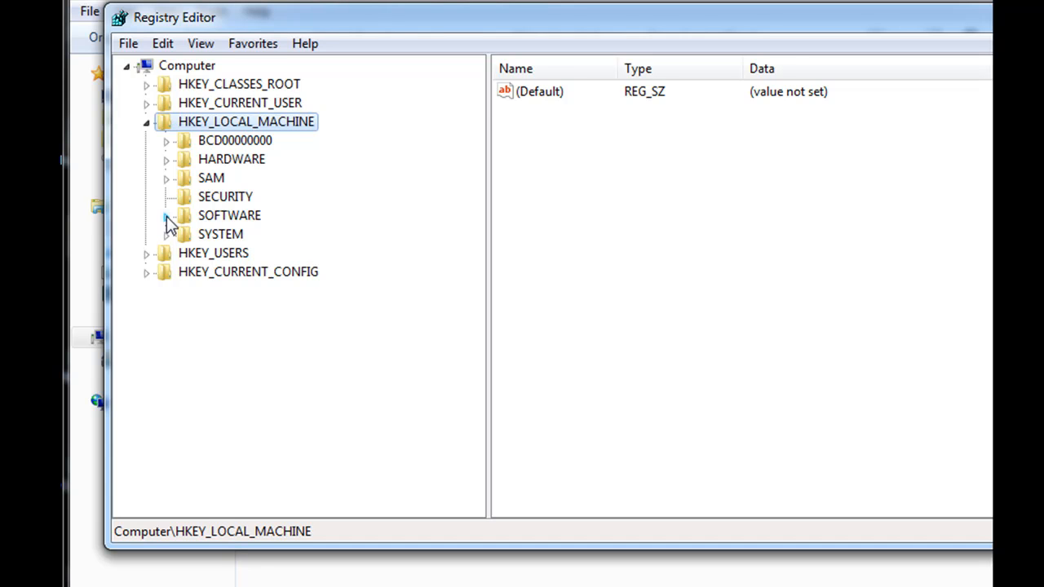
click(166, 215)
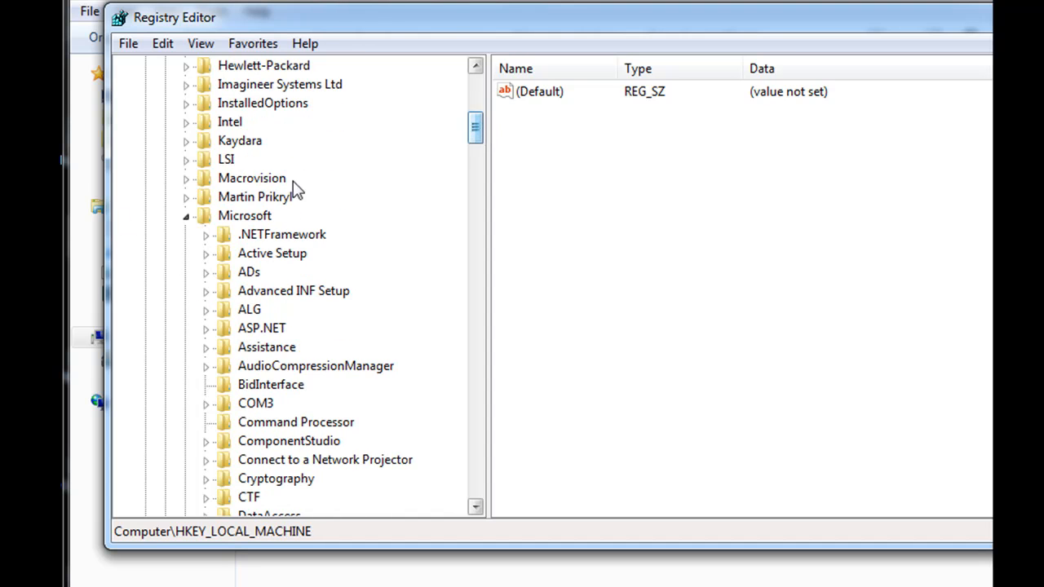
click(187, 215)
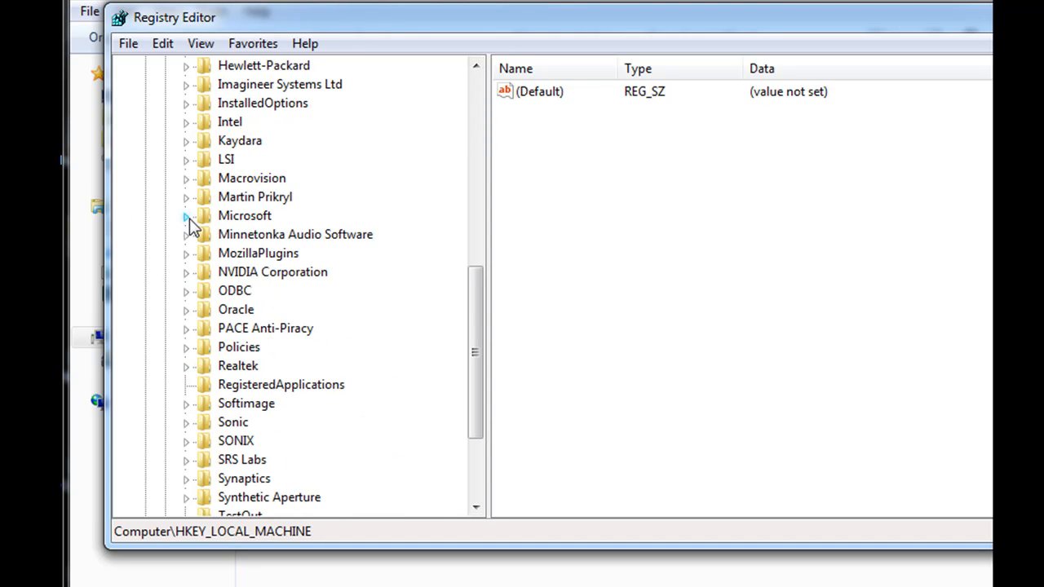
click(186, 215)
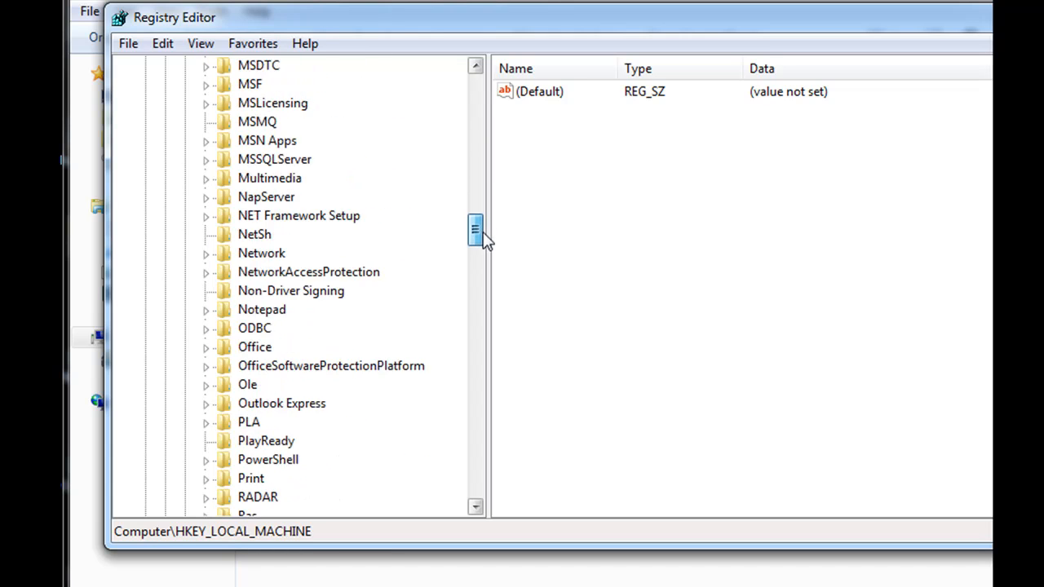
scroll(down, 3)
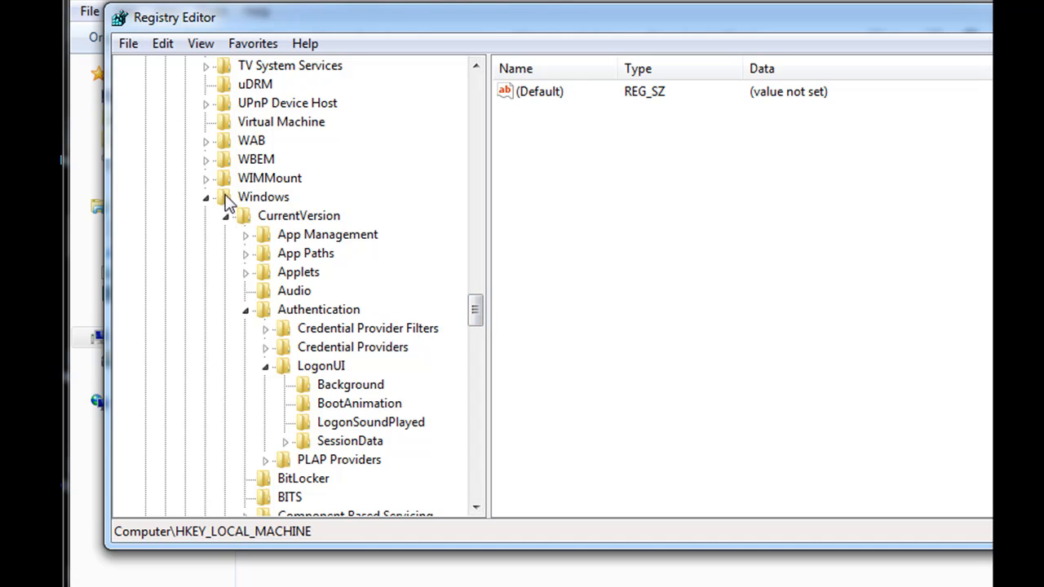
mouse_move(294, 218)
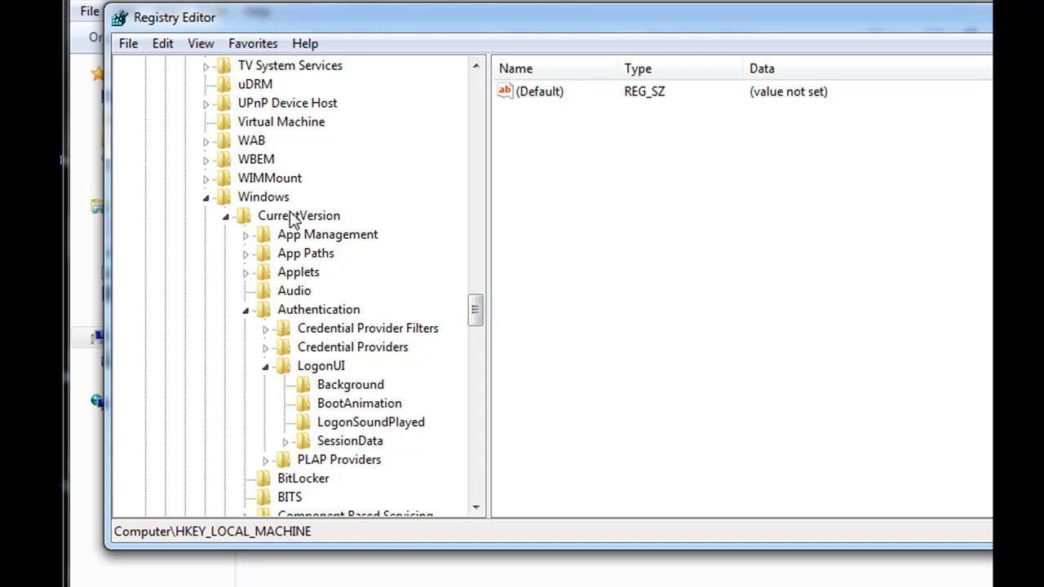
mouse_move(329, 316)
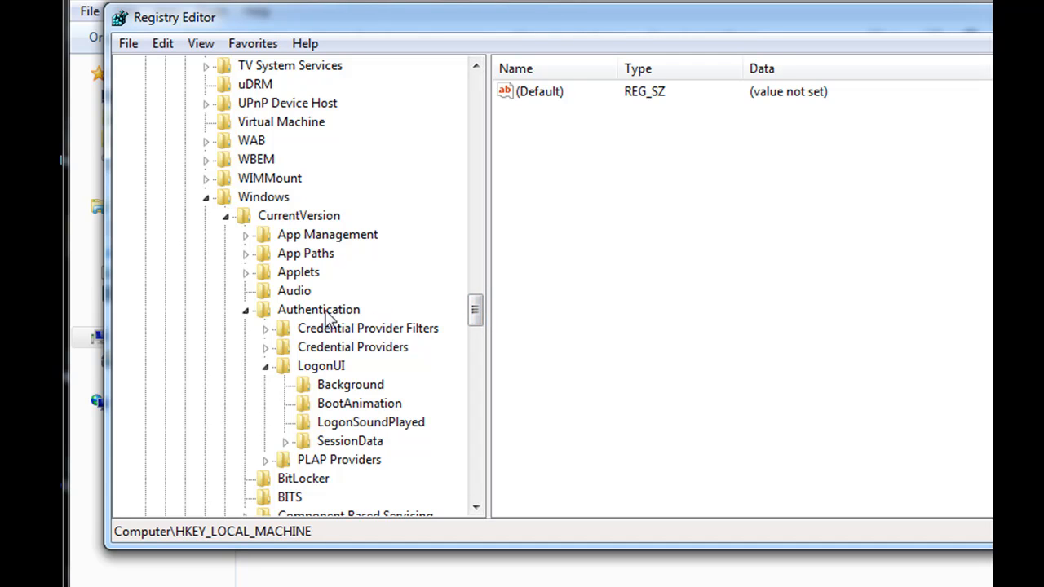
mouse_move(321, 382)
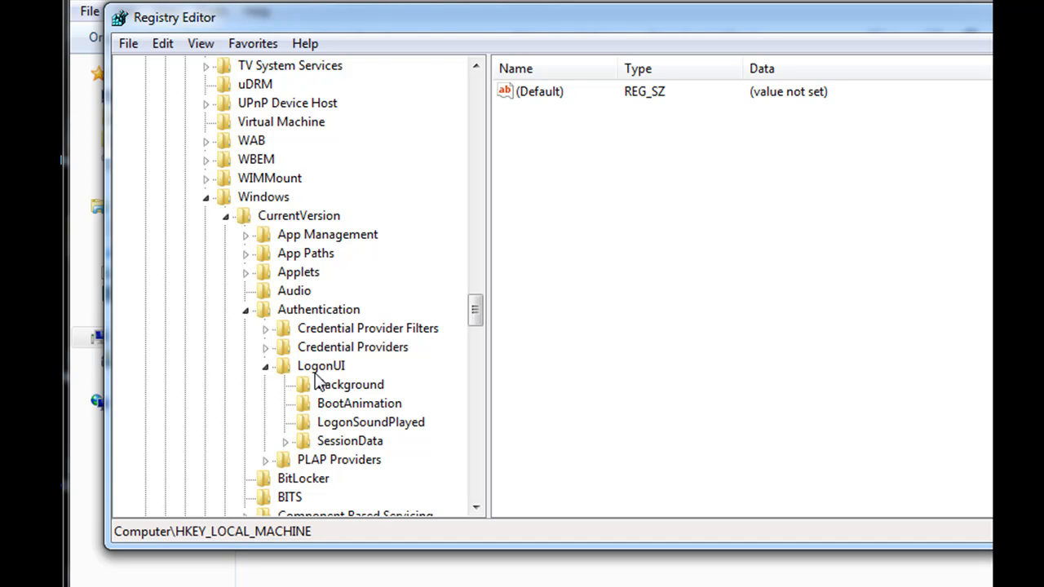
mouse_move(476, 314)
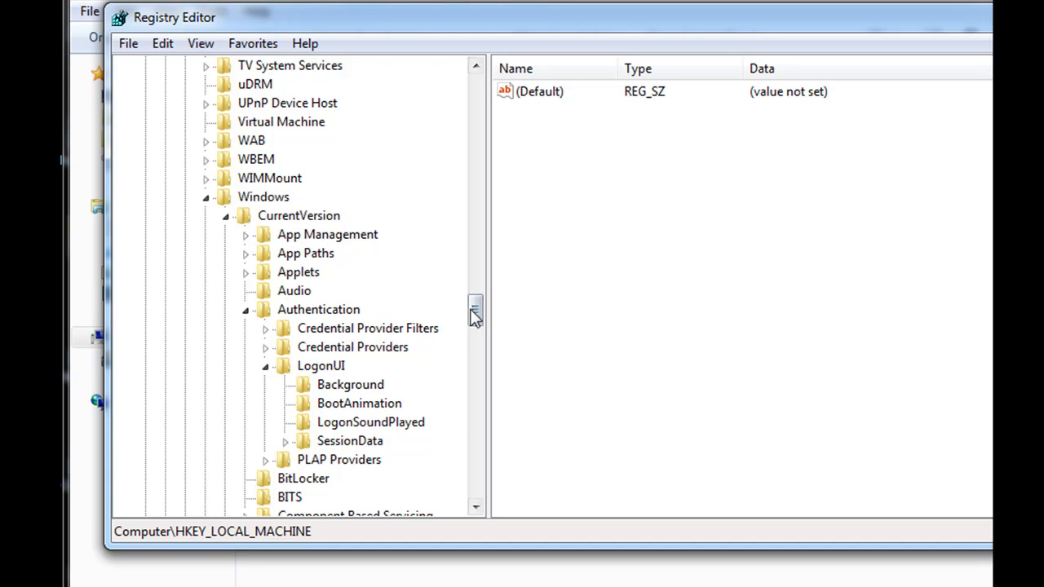
scroll(down, 3)
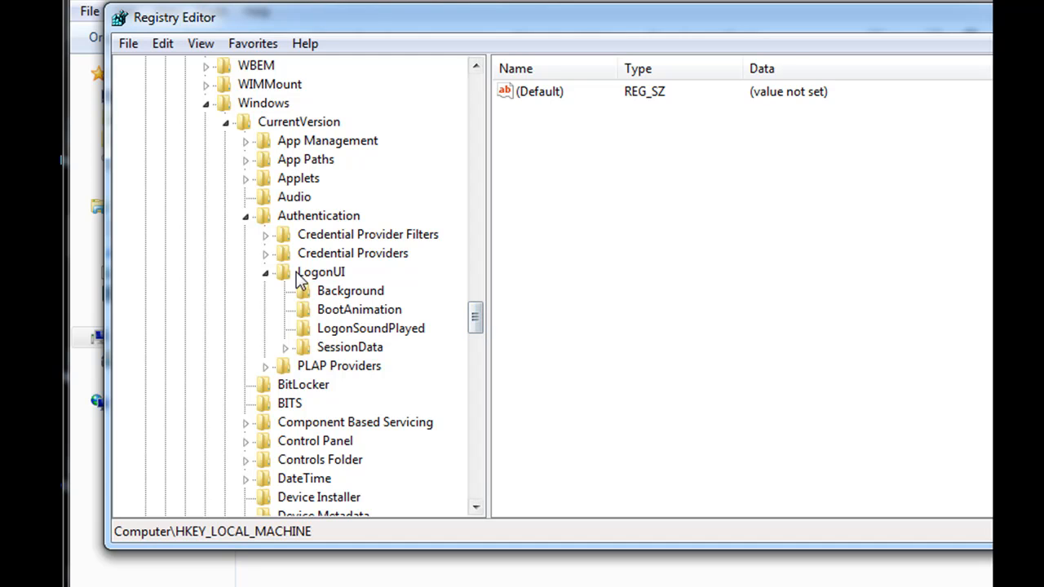
mouse_move(309, 295)
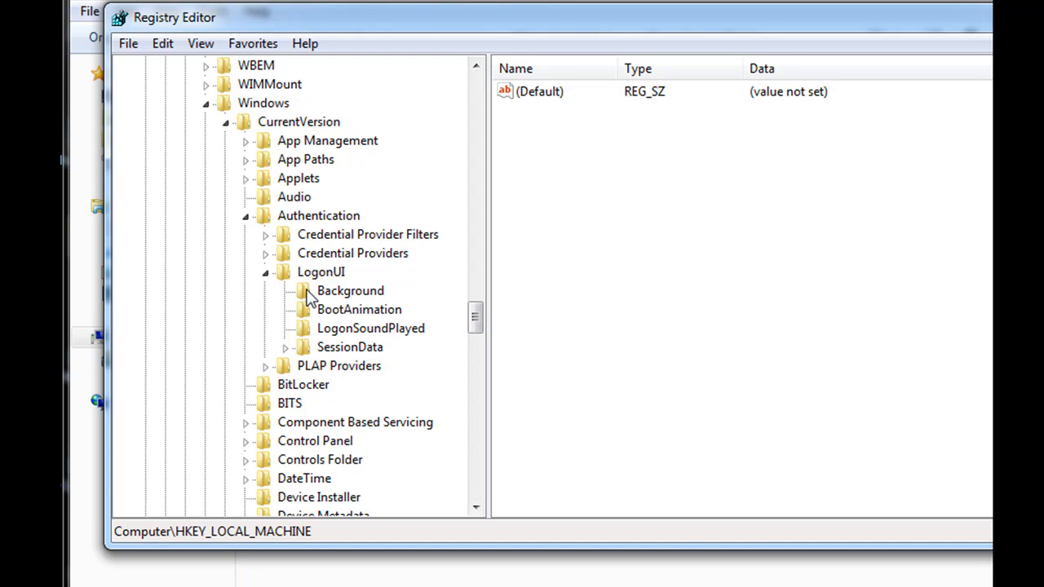
Step: Open the Background key, set OEMBackground's data to 1, and recheck it
click(350, 291)
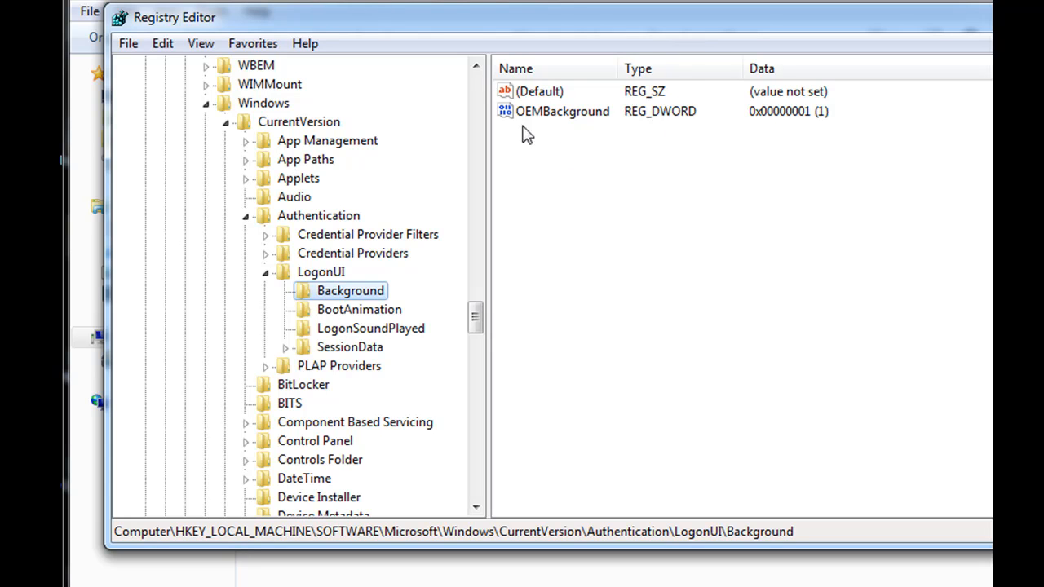
mouse_move(680, 121)
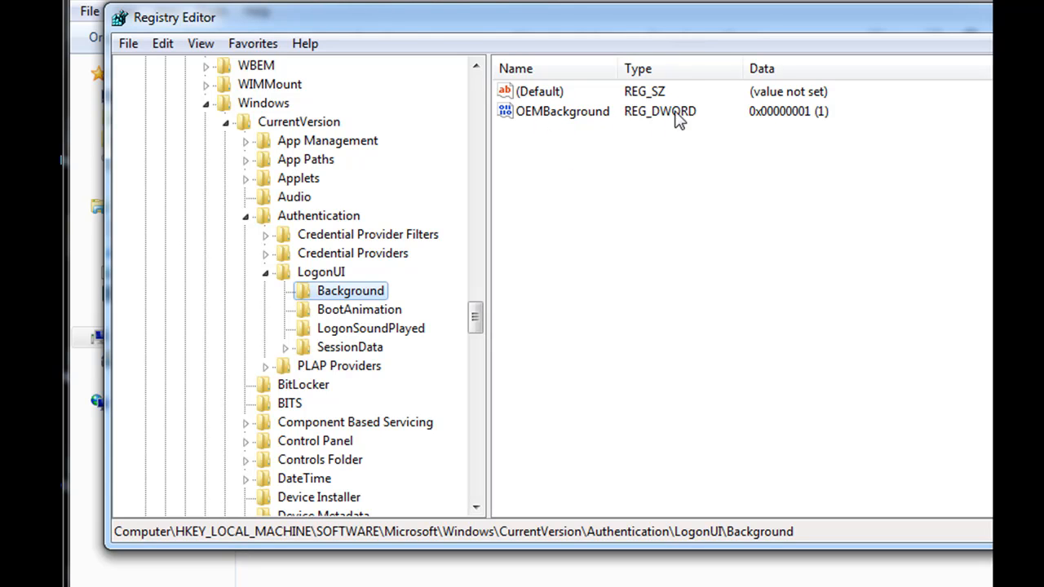
mouse_move(522, 127)
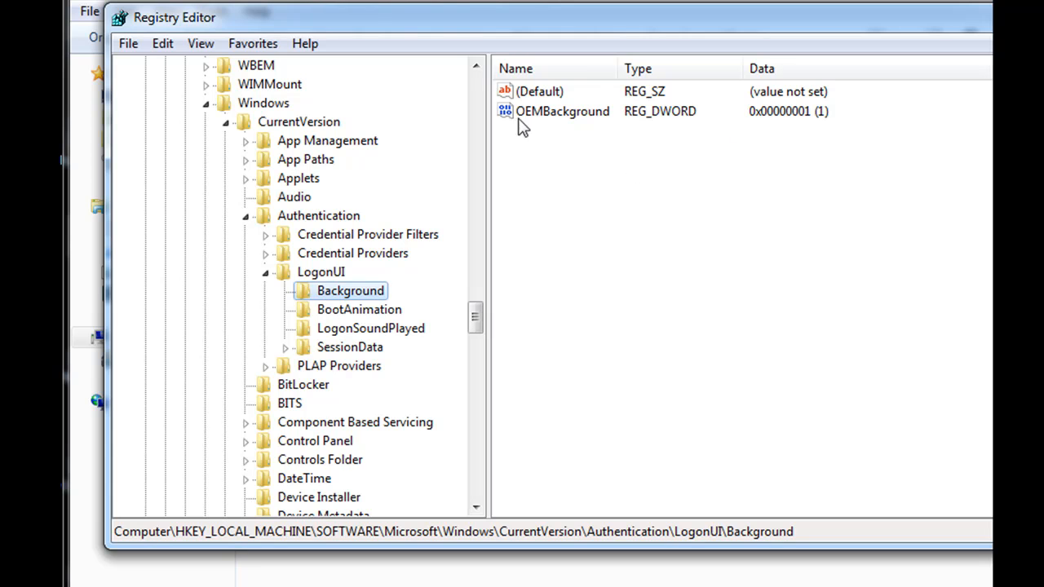
click(562, 111)
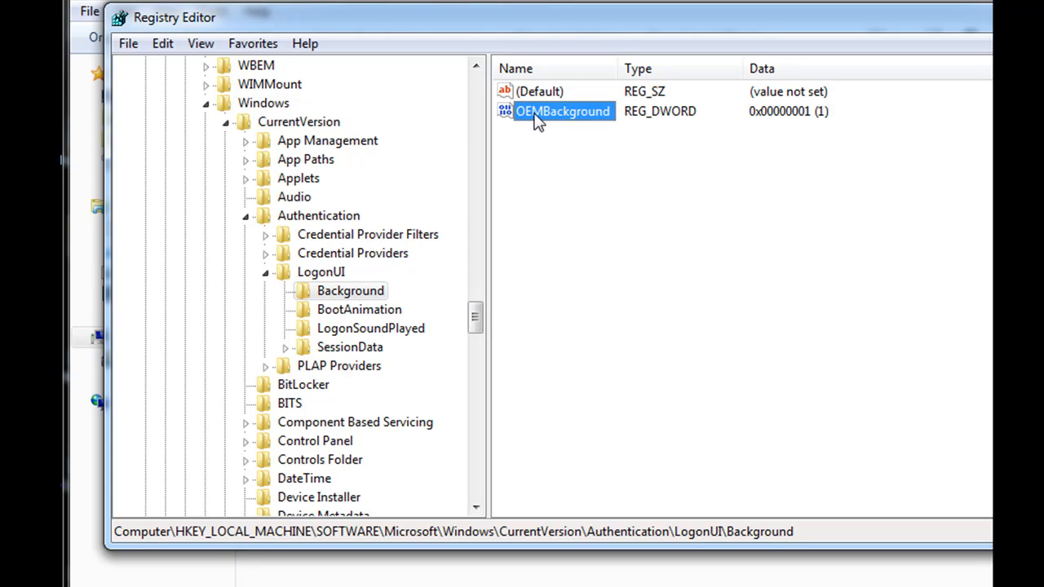
double_click(562, 111)
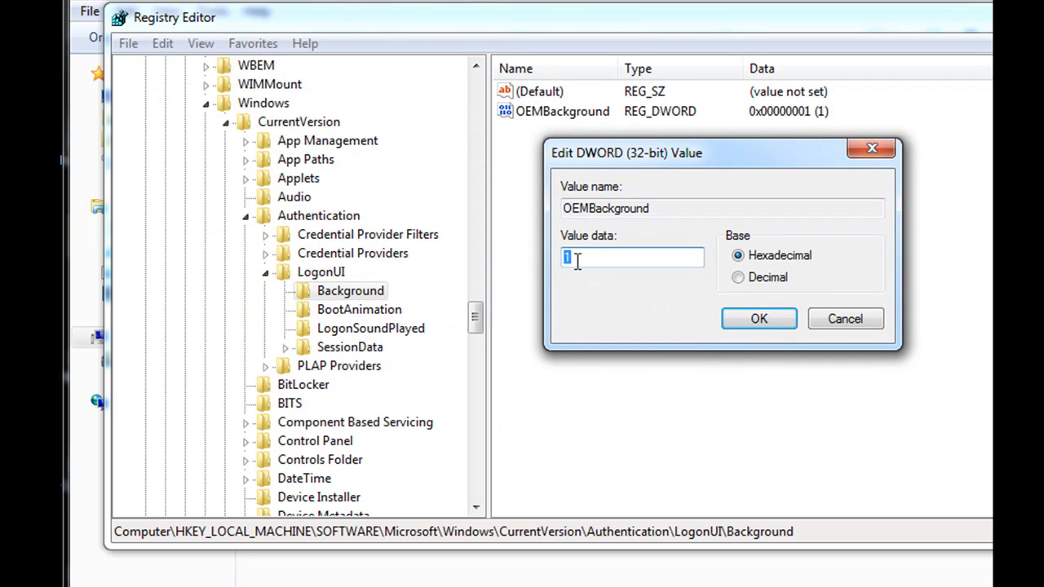
mouse_move(602, 295)
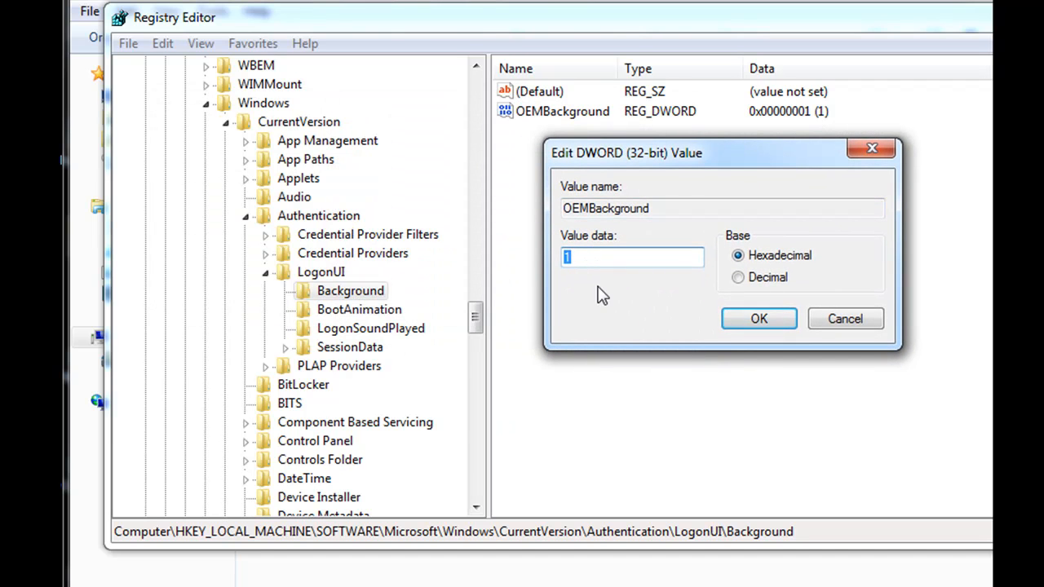
click(758, 318)
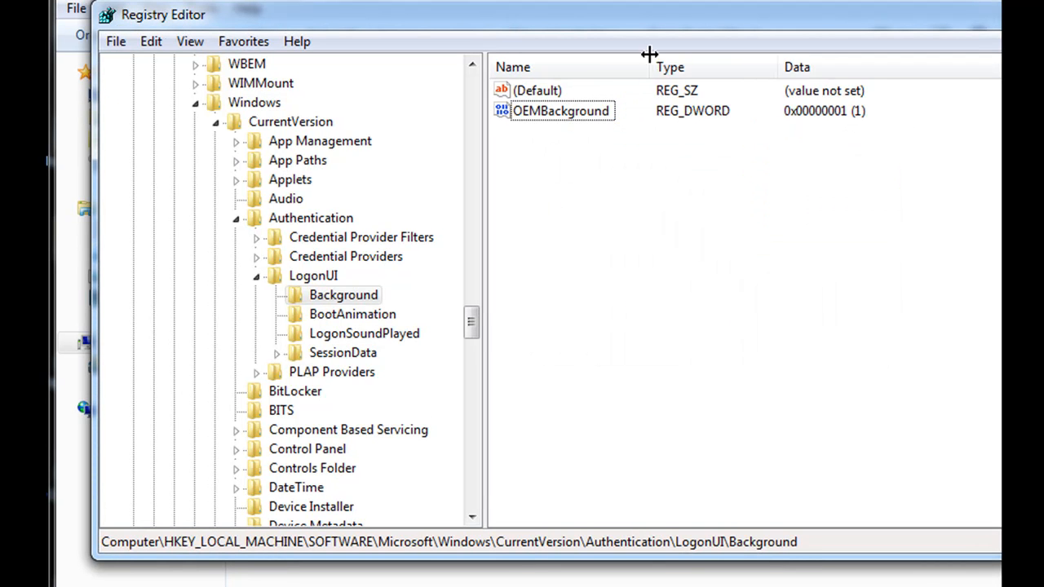
double_click(560, 111)
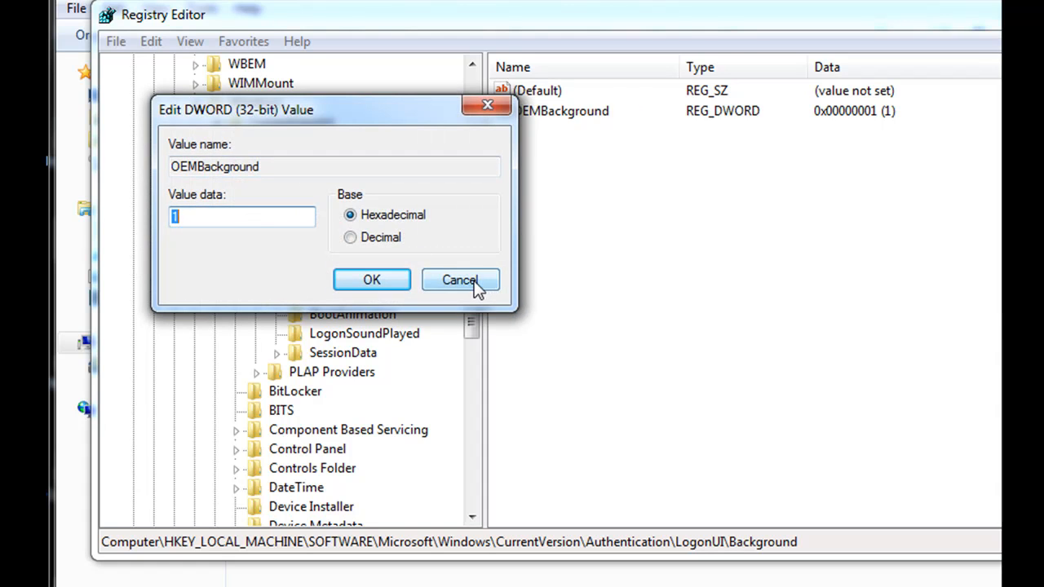
click(460, 279)
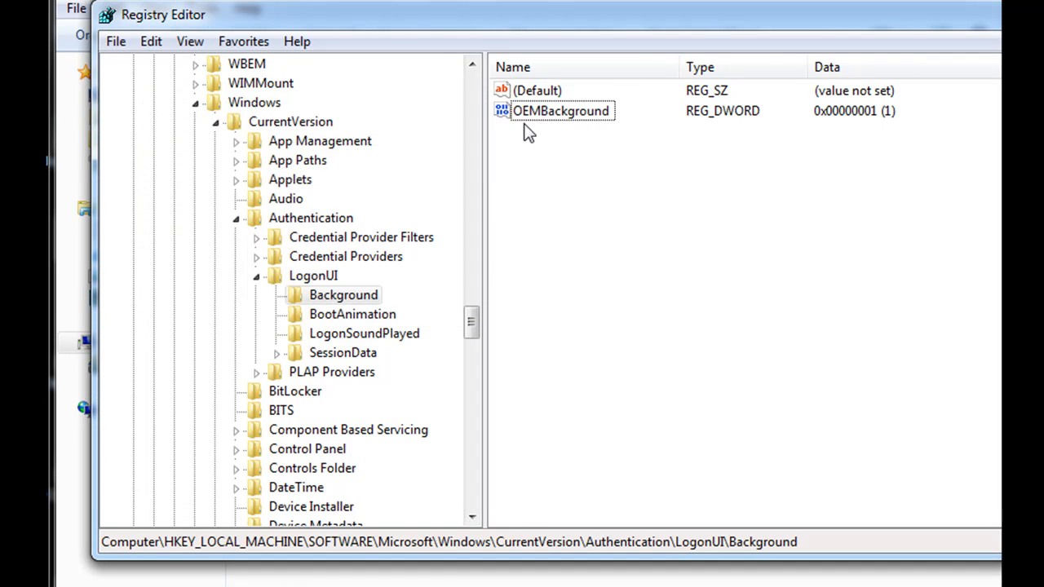
Step: Open the Background key's context menus and briefly reopen OEMBackground's value editor
right_click(588, 195)
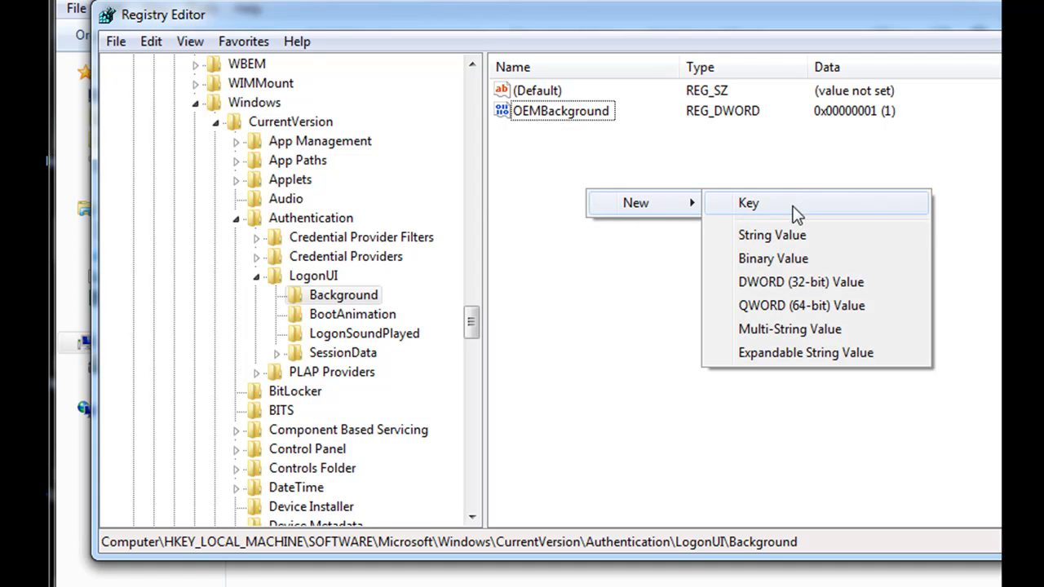
mouse_move(831, 281)
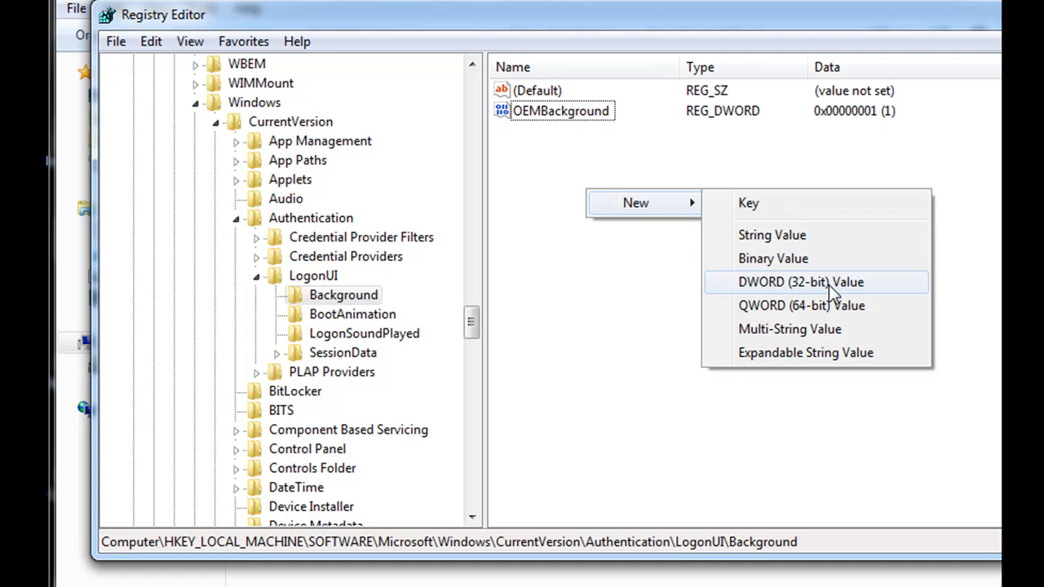
mouse_move(840, 305)
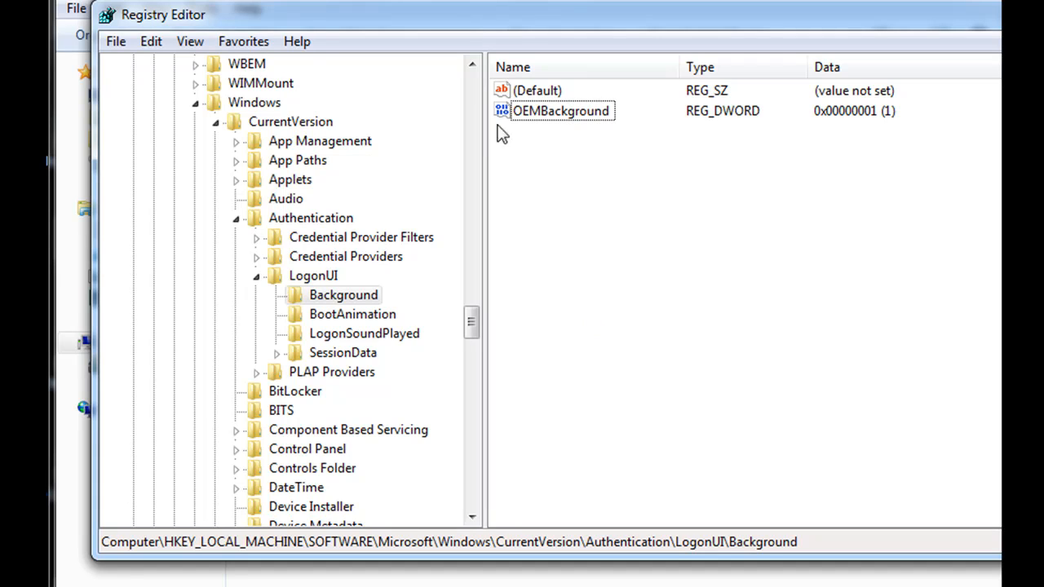
right_click(560, 110)
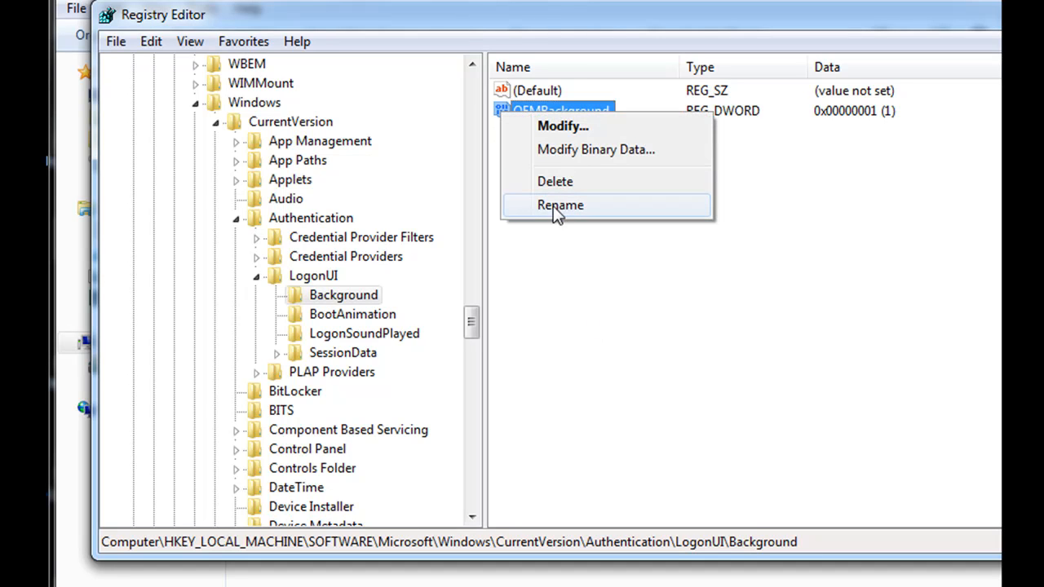
mouse_move(571, 149)
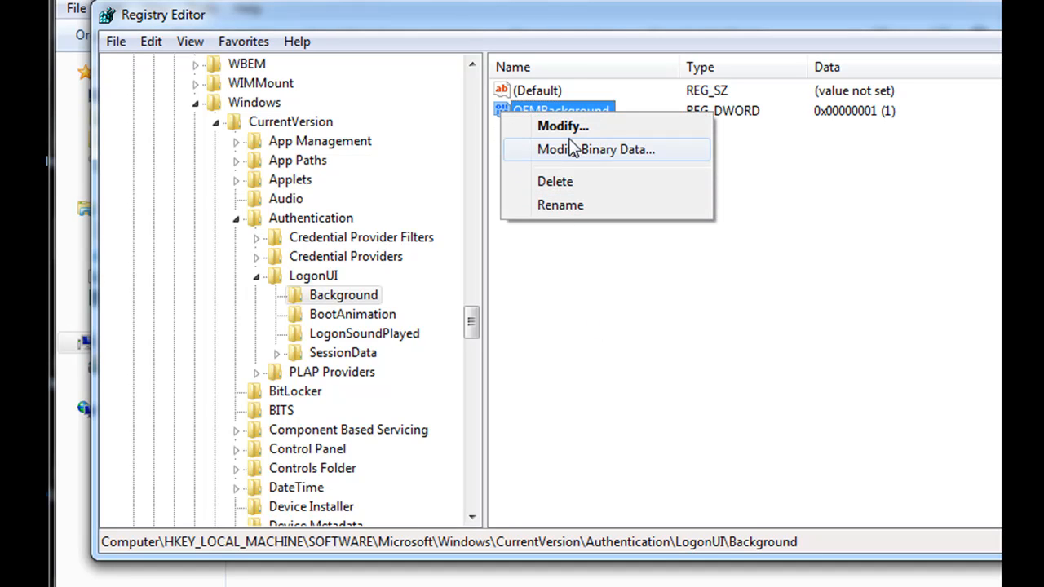
click(563, 126)
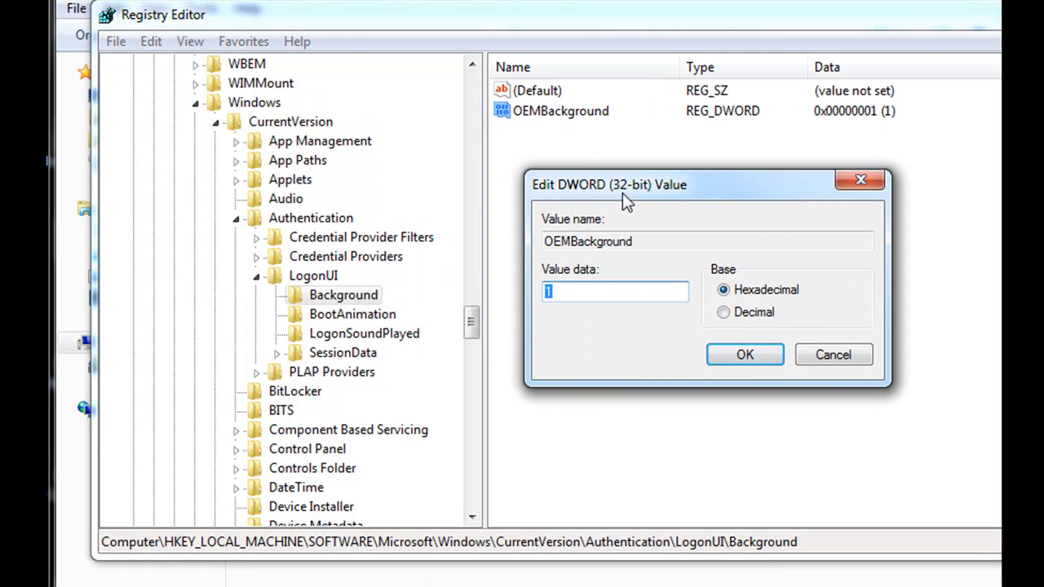
click(744, 354)
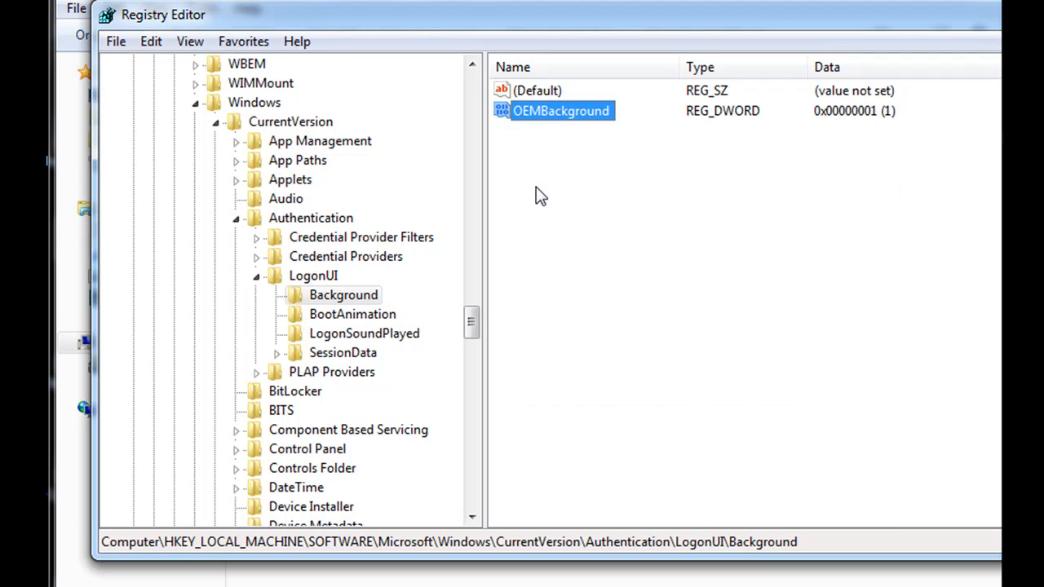
Step: Create a new DWORD value, then delete New Value #1 and confirm Yes
right_click(538, 194)
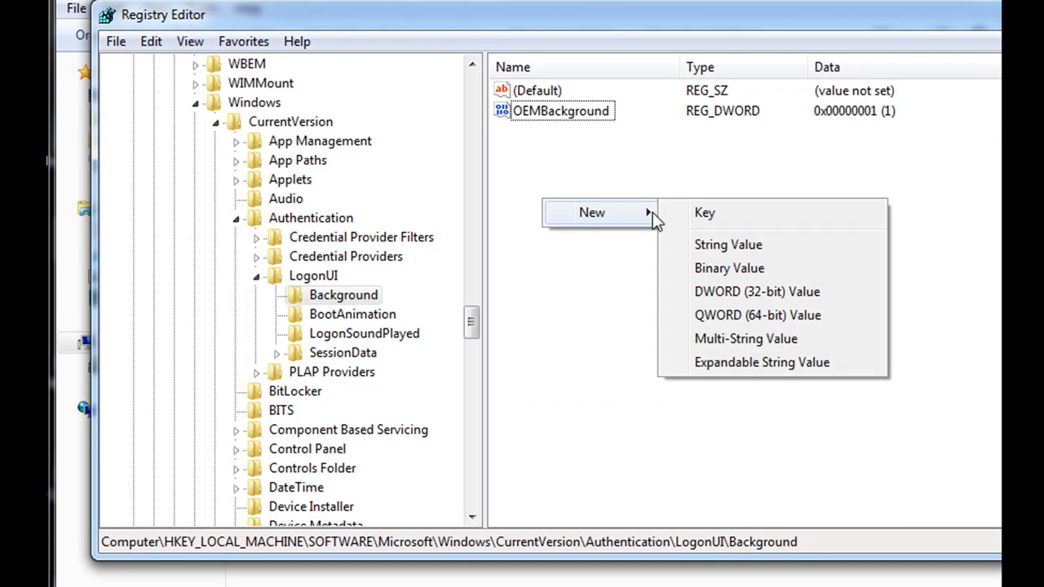
click(756, 291)
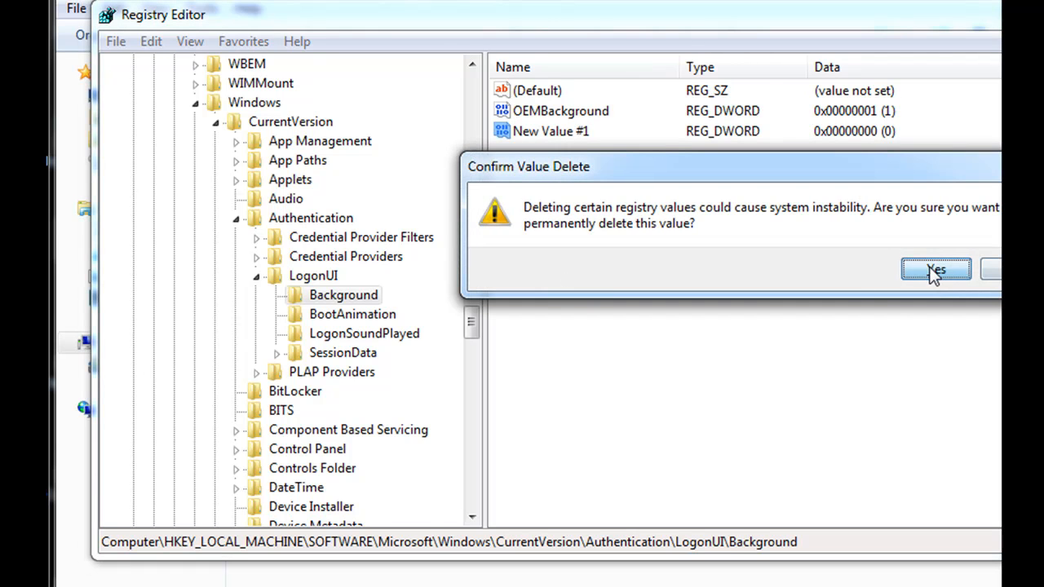
click(936, 270)
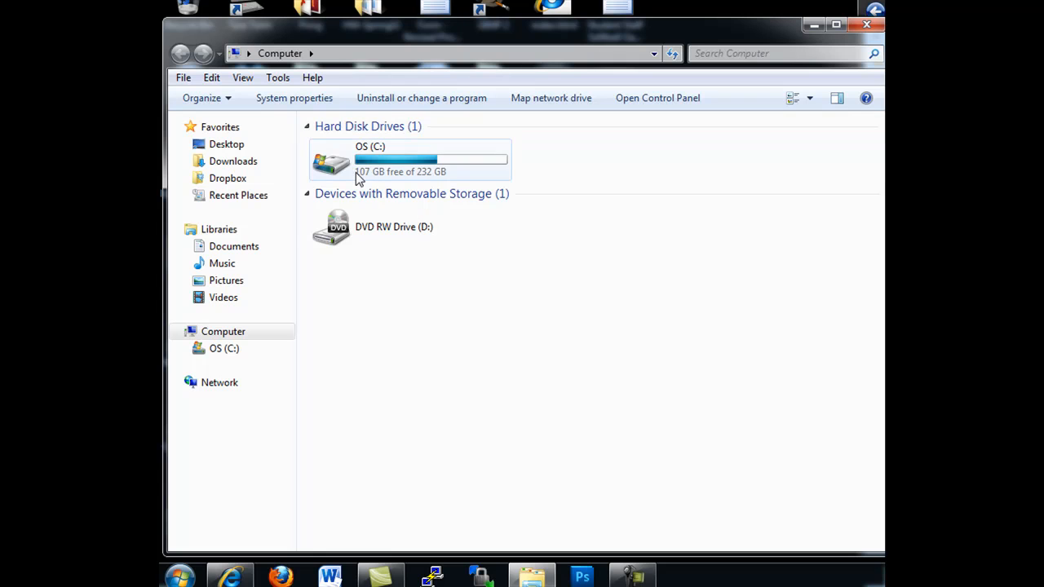
Step: Navigate C: > Windows > System32 > oobe > info > backgrounds to show backgroundDefault.jpg
double_click(408, 161)
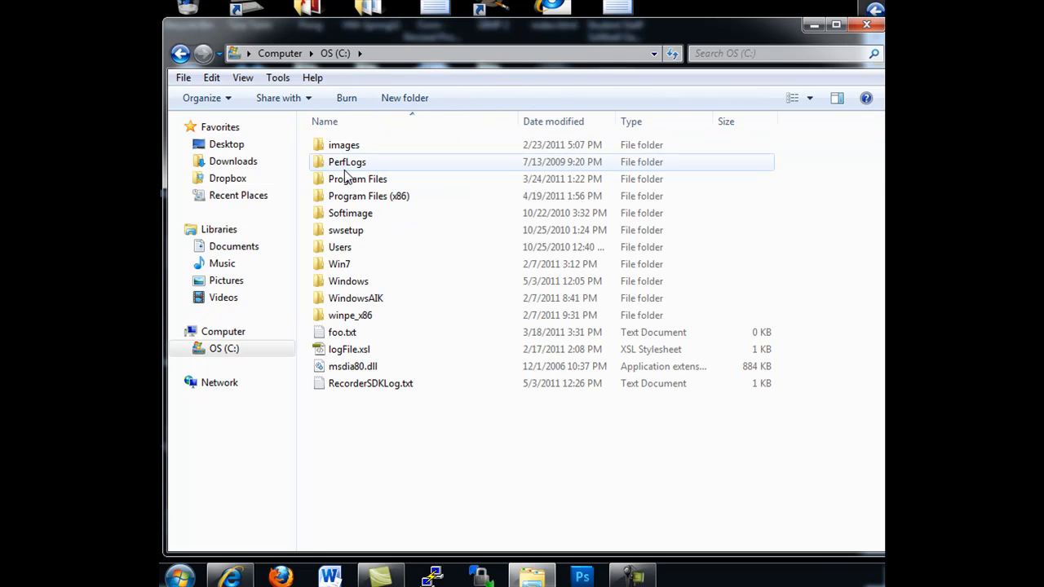
mouse_move(343, 53)
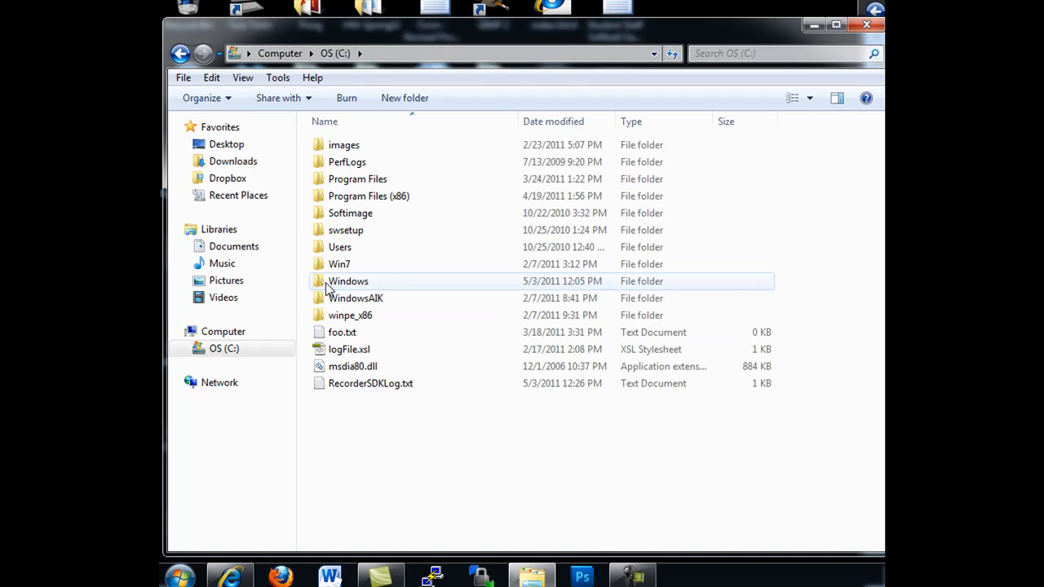
double_click(349, 281)
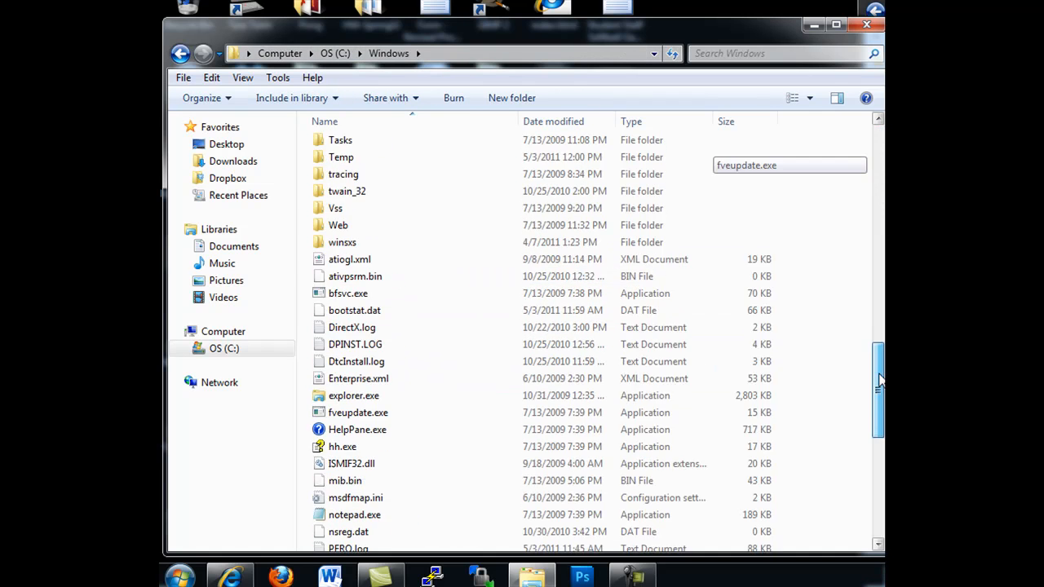
scroll(up, 3)
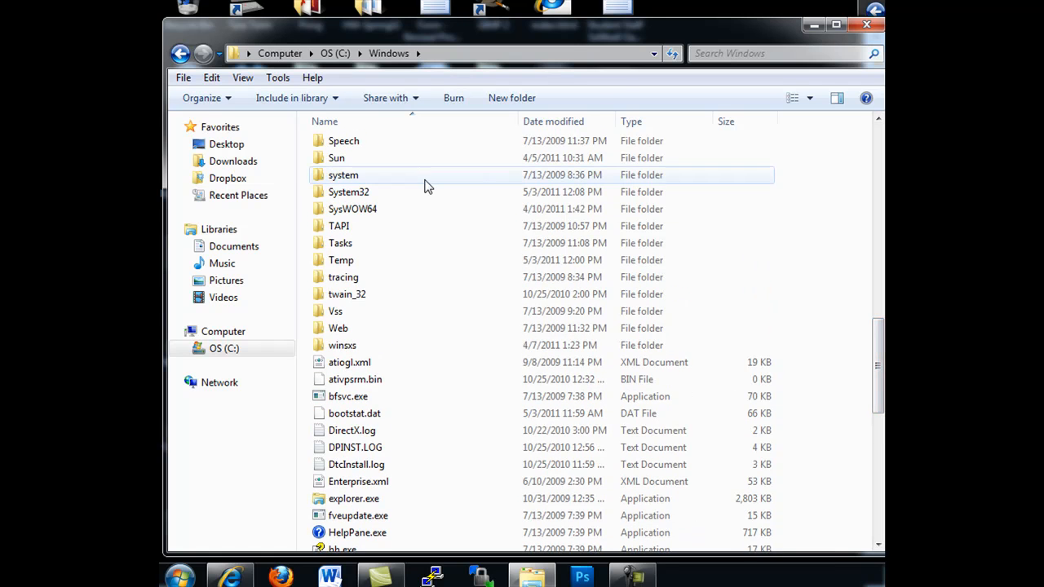
double_click(349, 192)
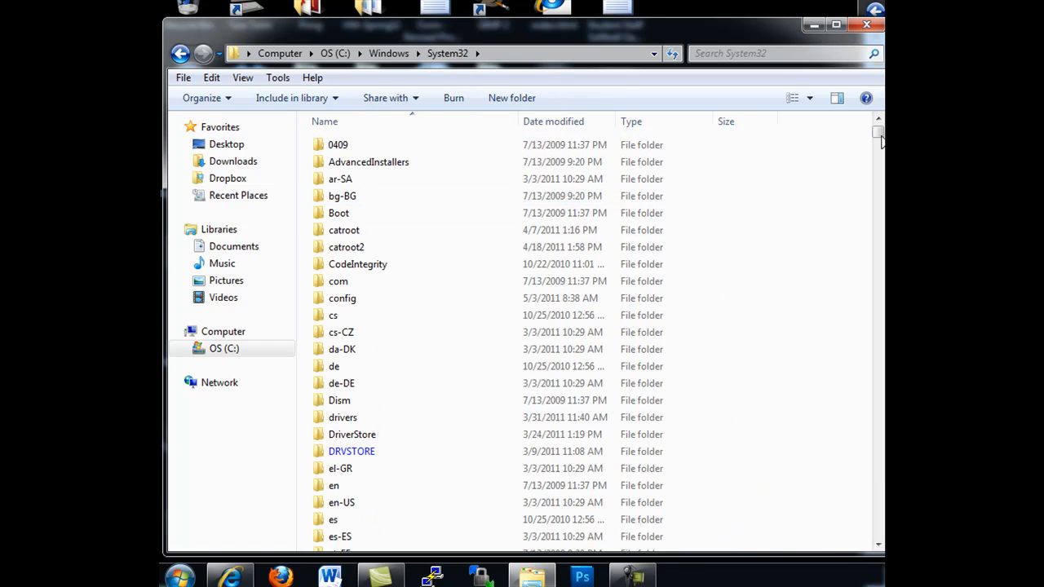
scroll(down, 3)
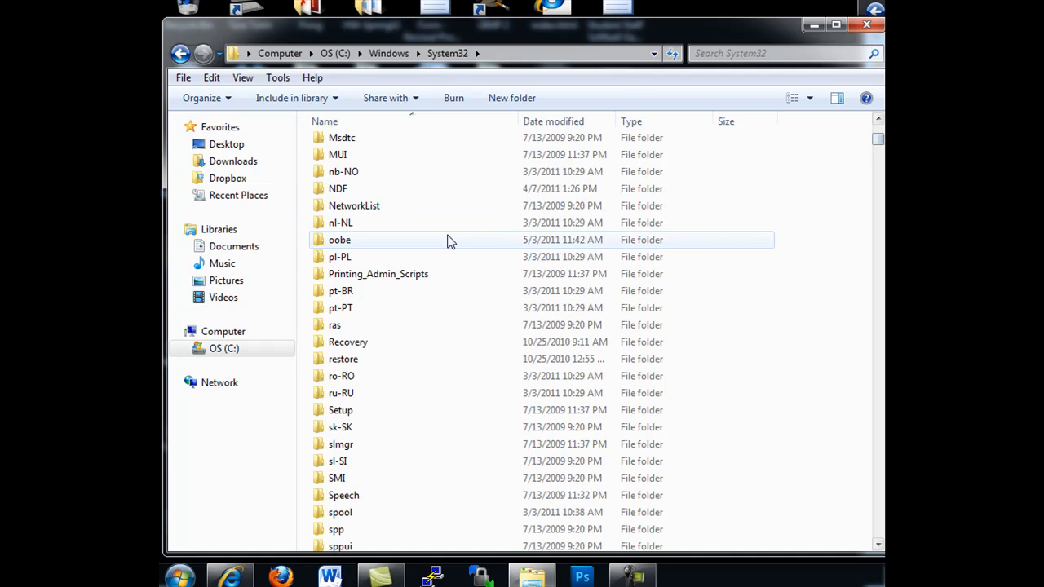
mouse_move(340, 240)
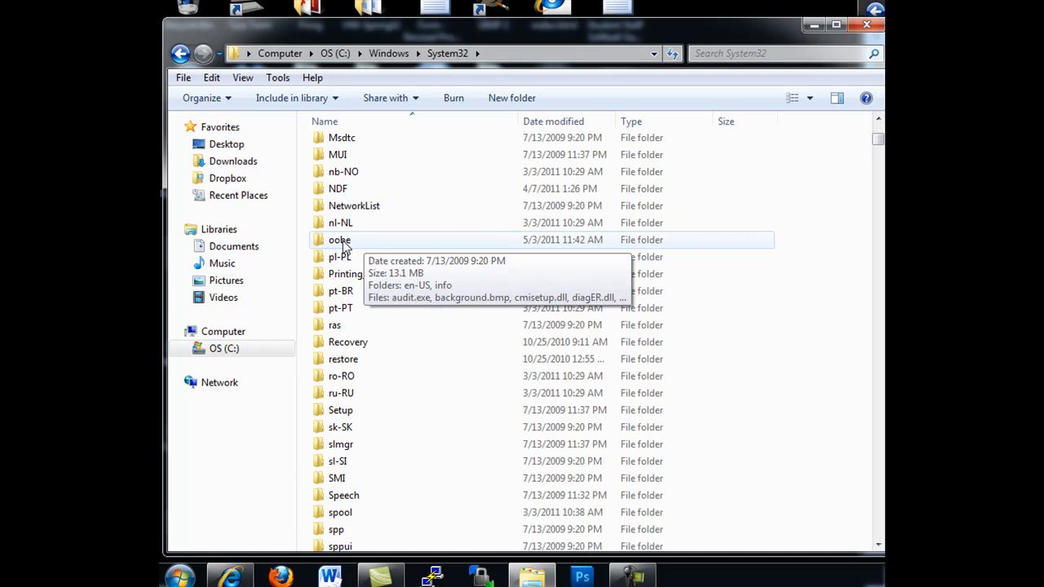
double_click(339, 239)
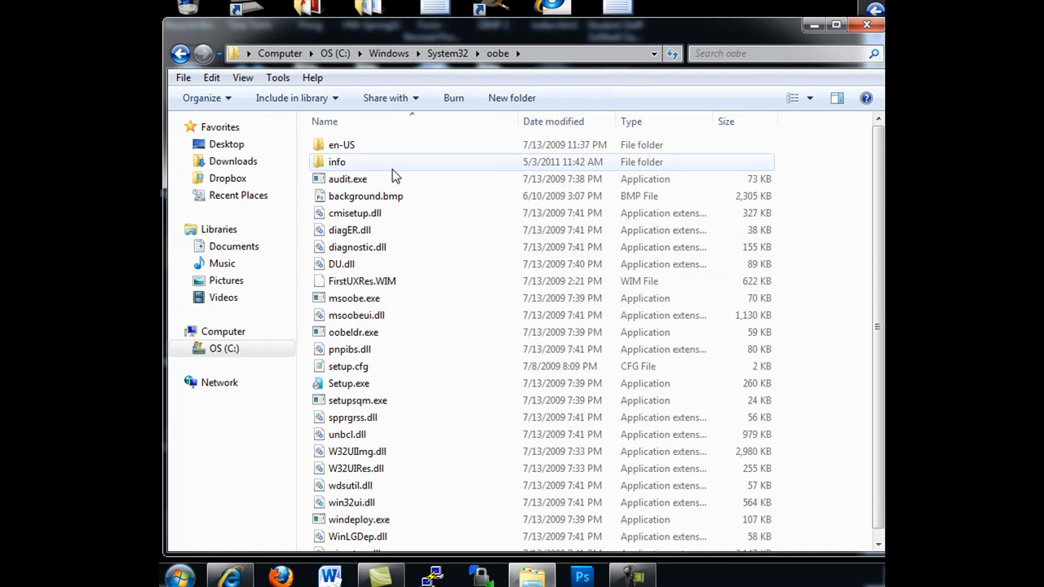
mouse_move(357, 161)
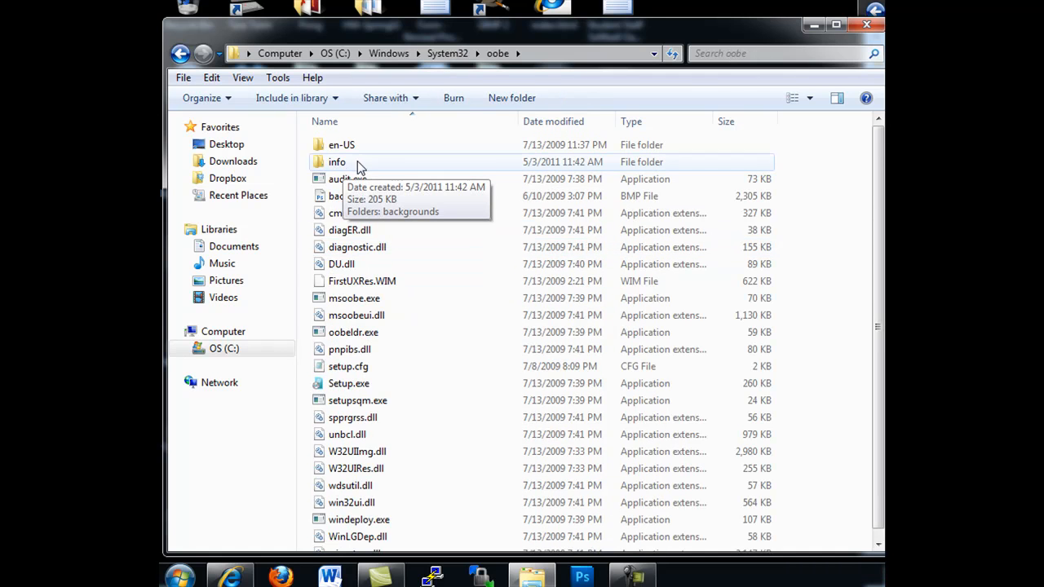
double_click(337, 161)
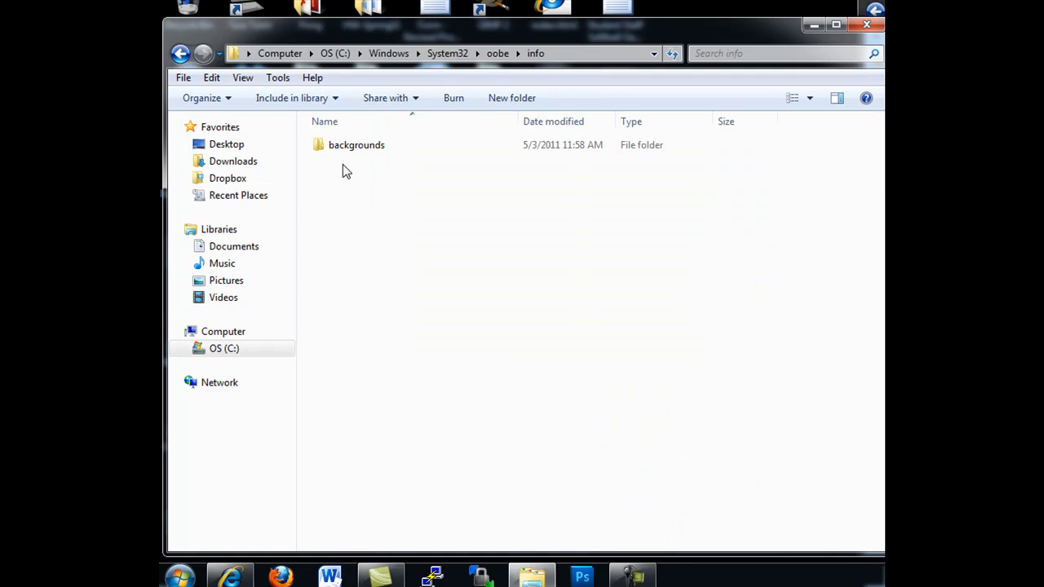
click(357, 145)
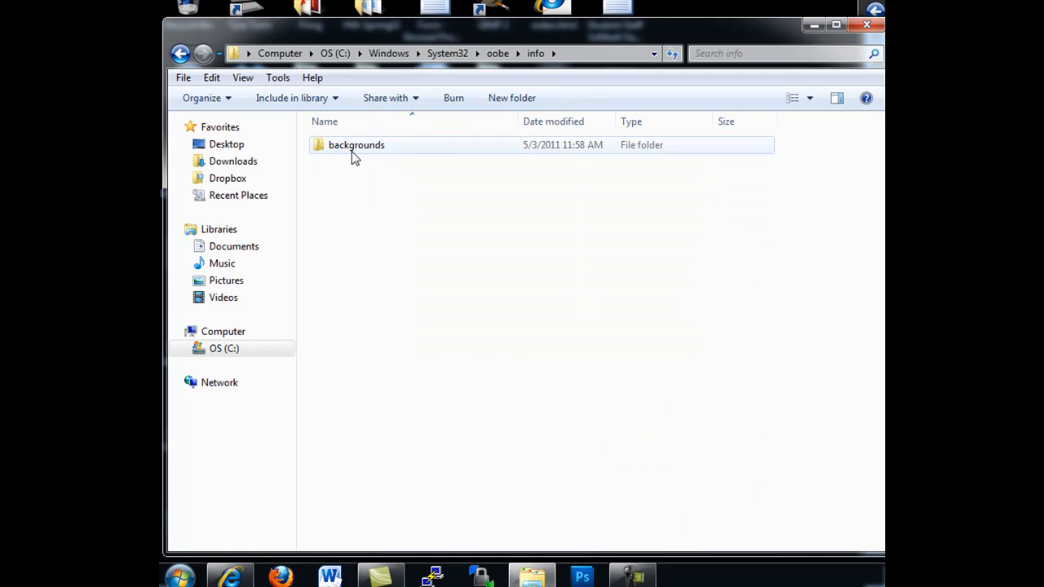
double_click(356, 144)
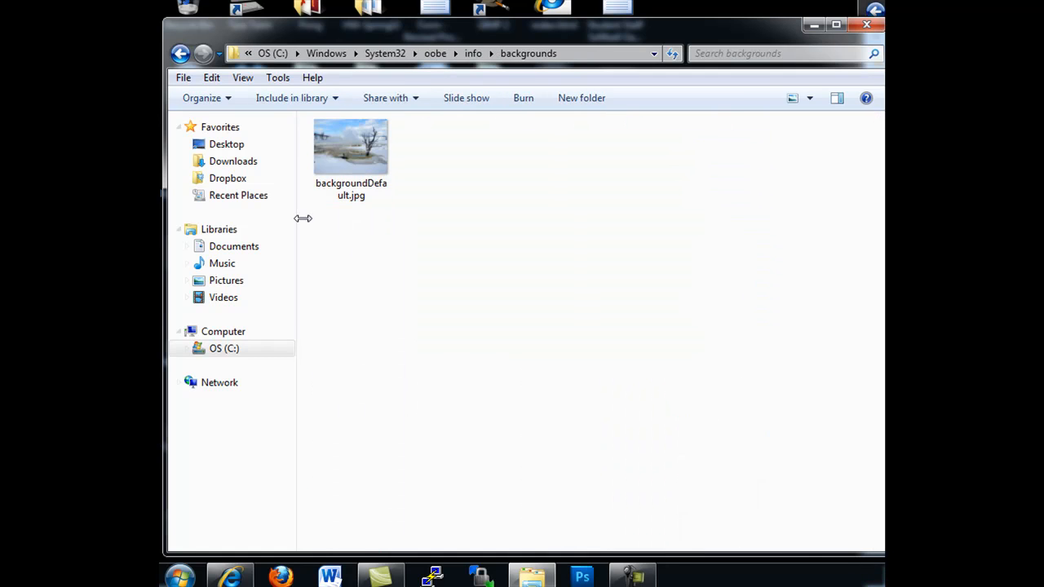
click(351, 151)
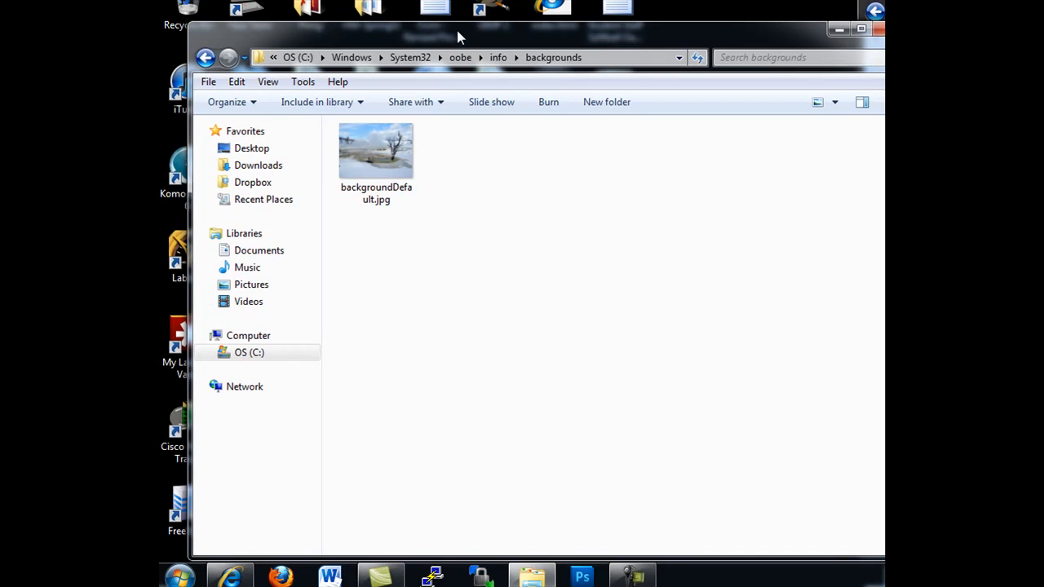
click(376, 150)
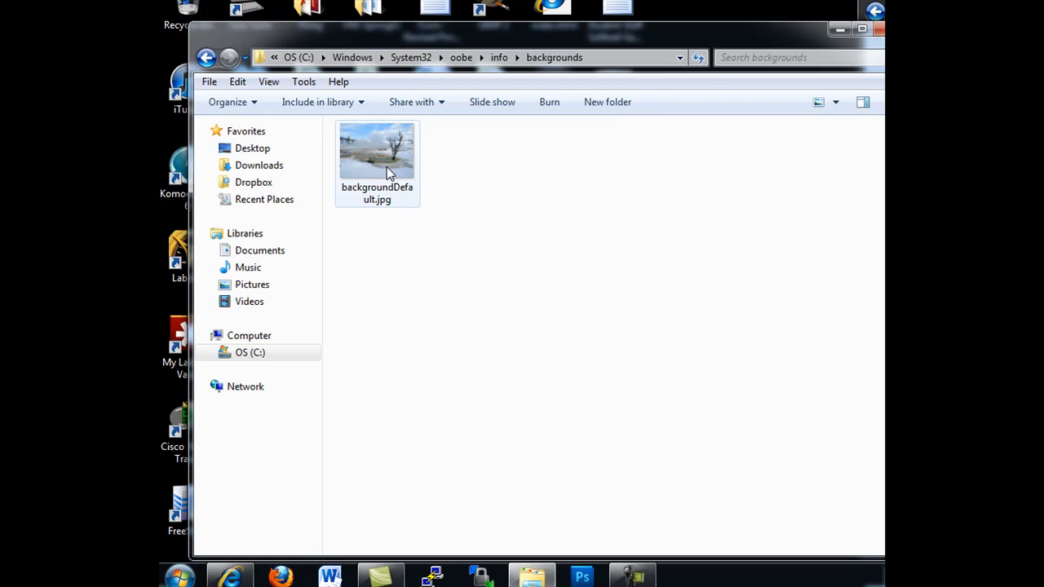
click(377, 151)
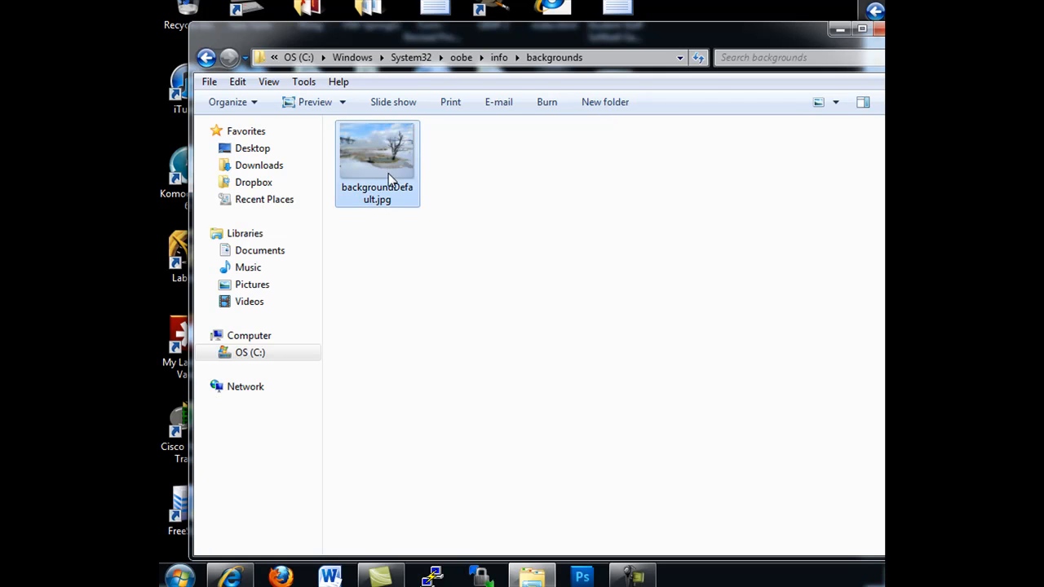
mouse_move(390, 176)
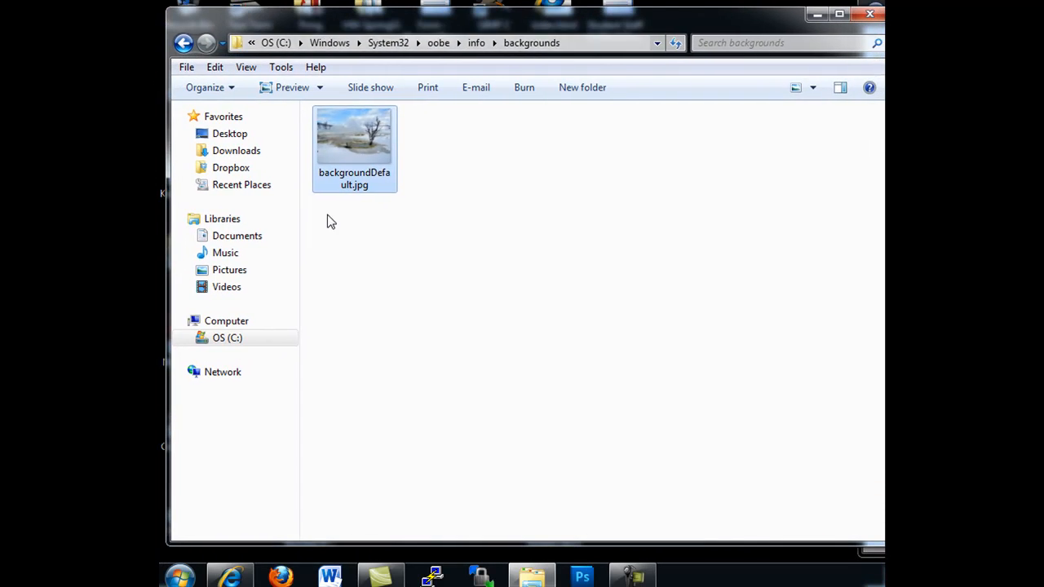
click(354, 143)
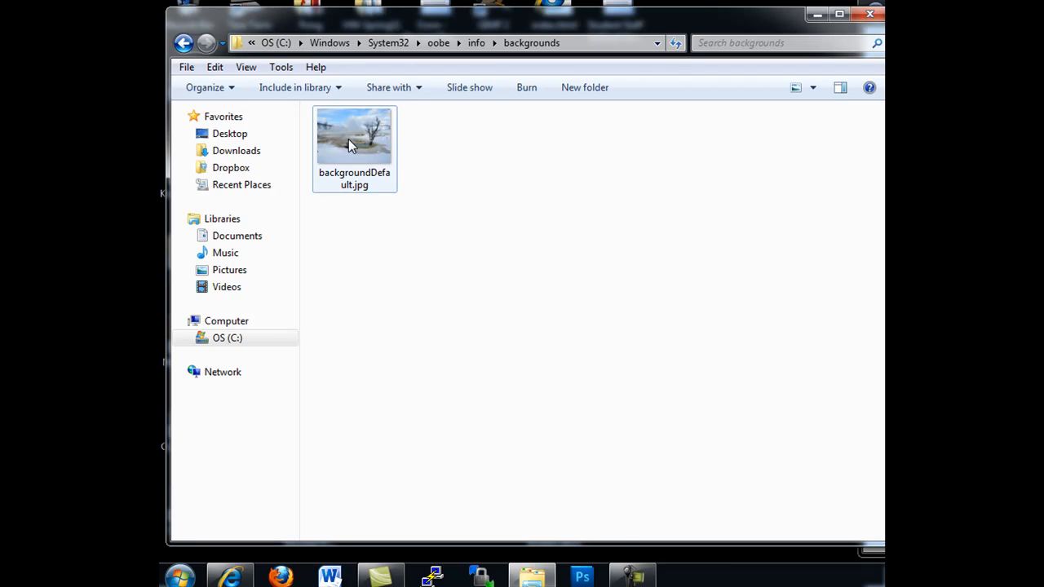
right_click(354, 143)
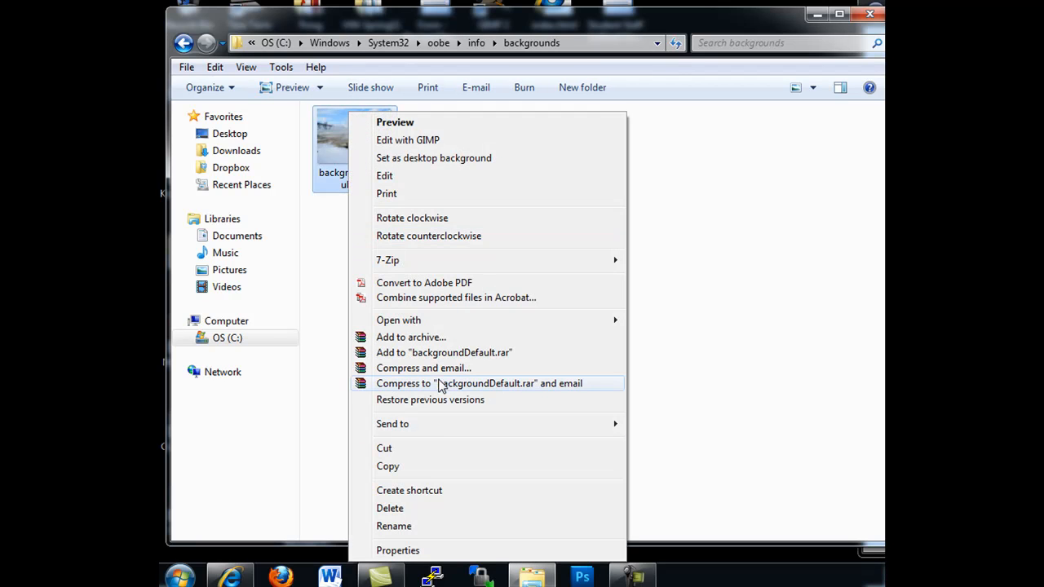
click(397, 550)
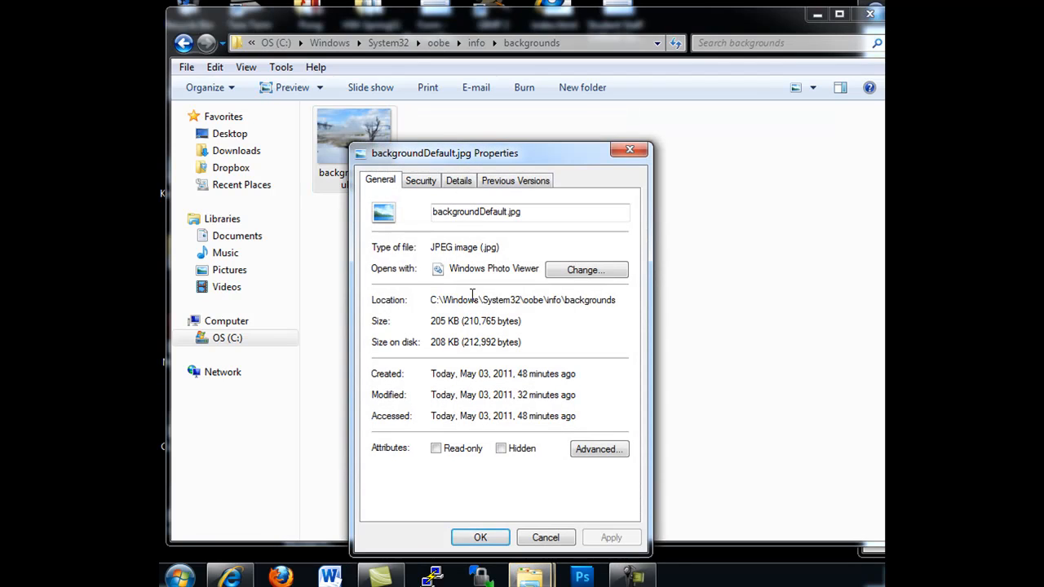
mouse_move(462, 326)
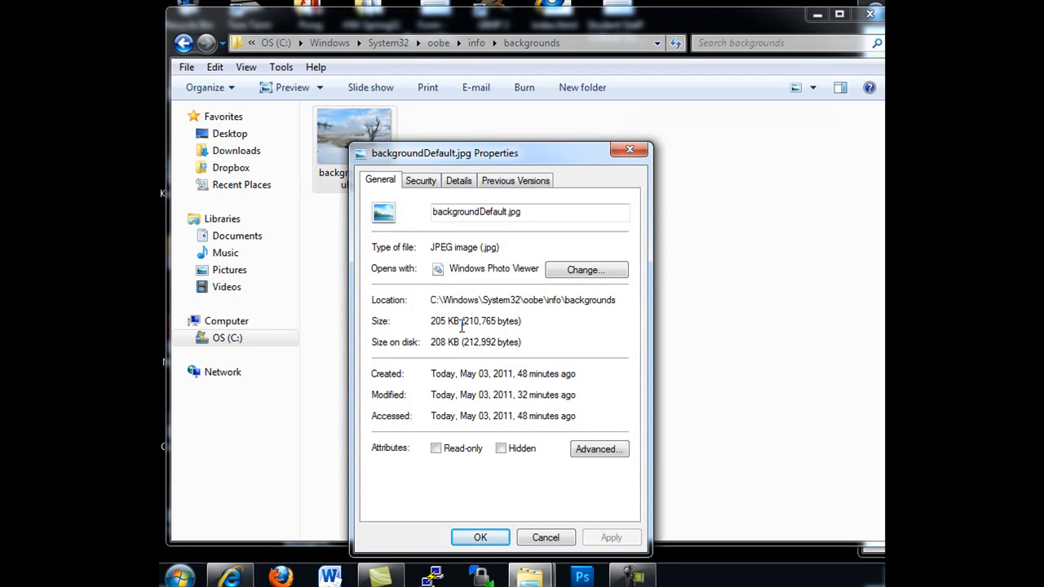
mouse_move(461, 360)
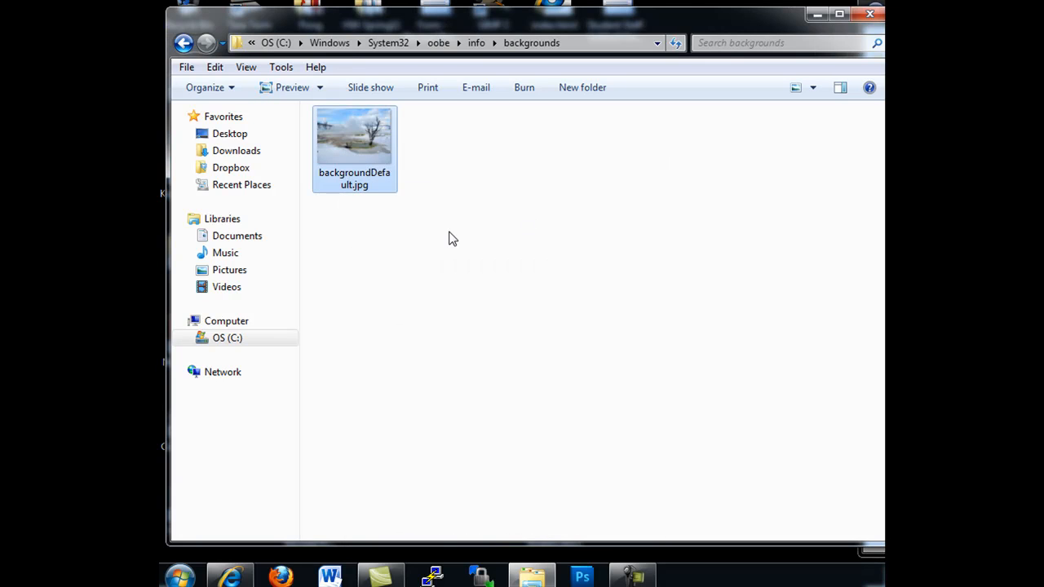
click(354, 142)
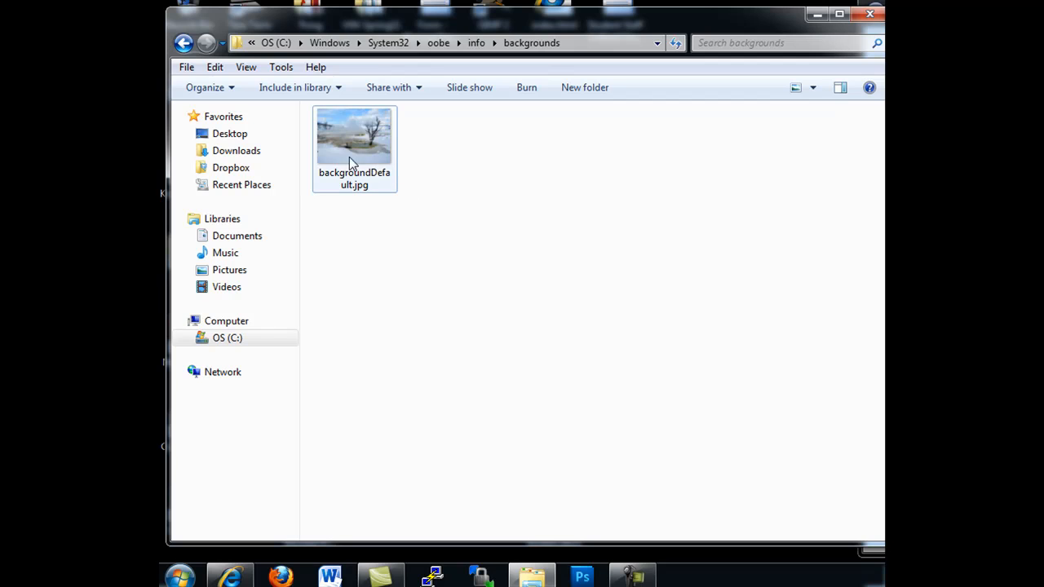
mouse_move(361, 153)
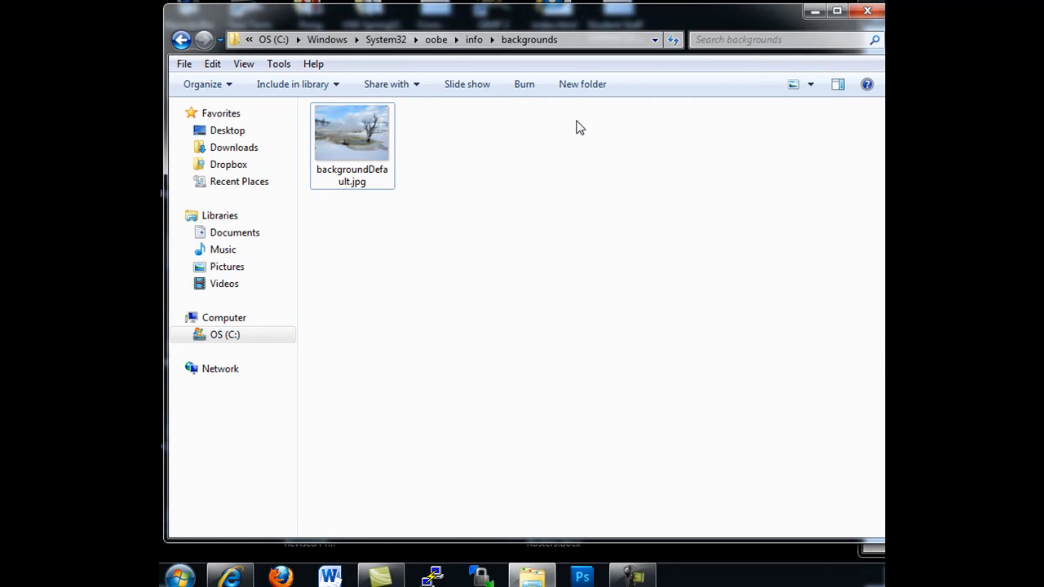
mouse_move(547, 243)
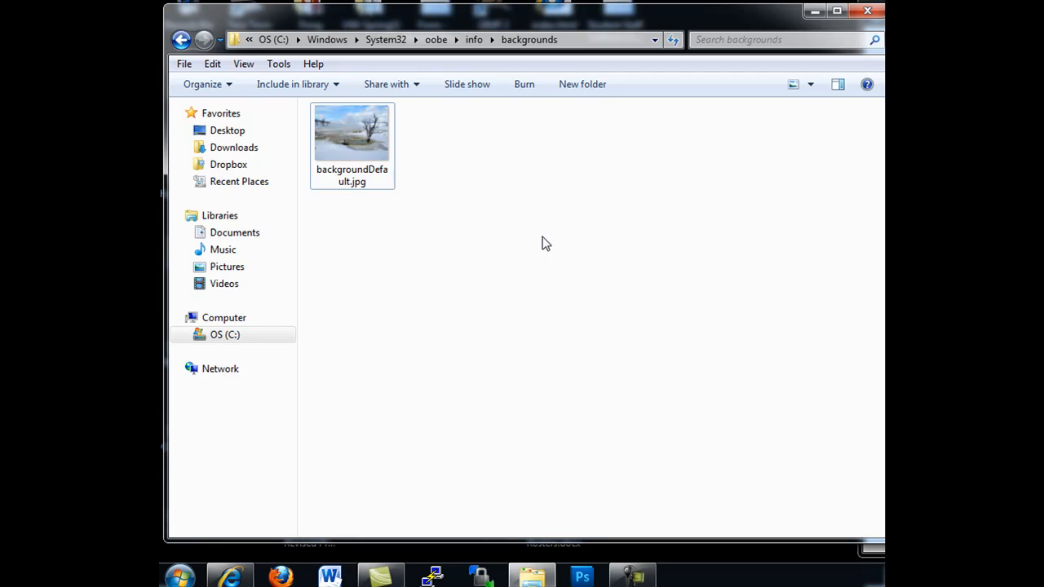
mouse_move(592, 299)
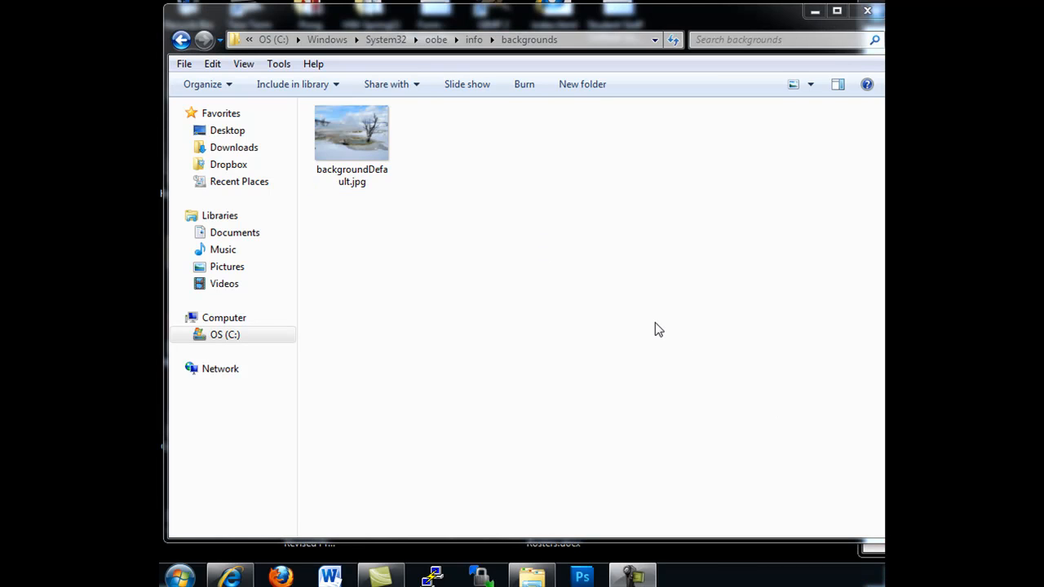
click(351, 132)
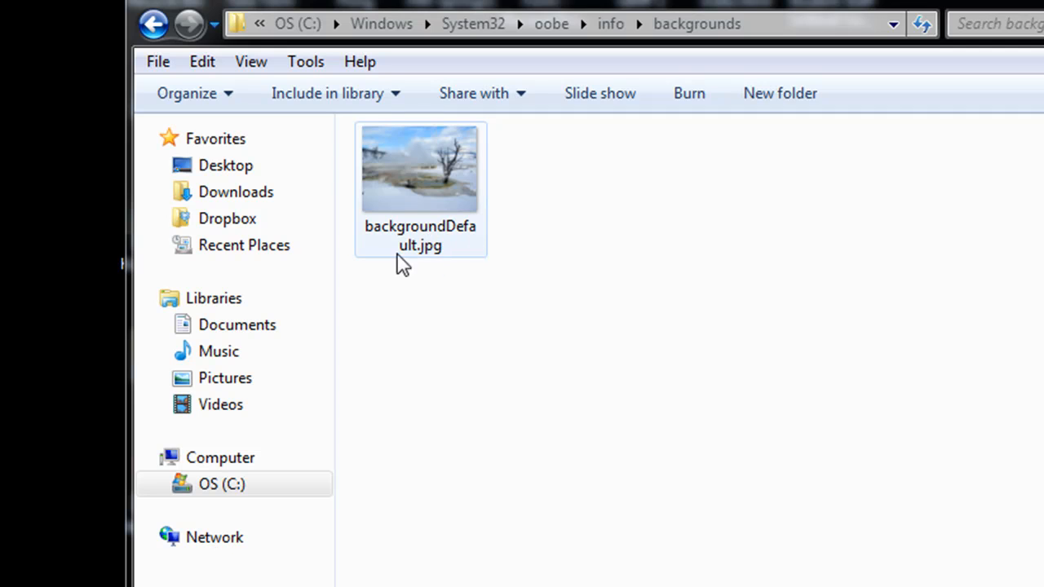
mouse_move(379, 241)
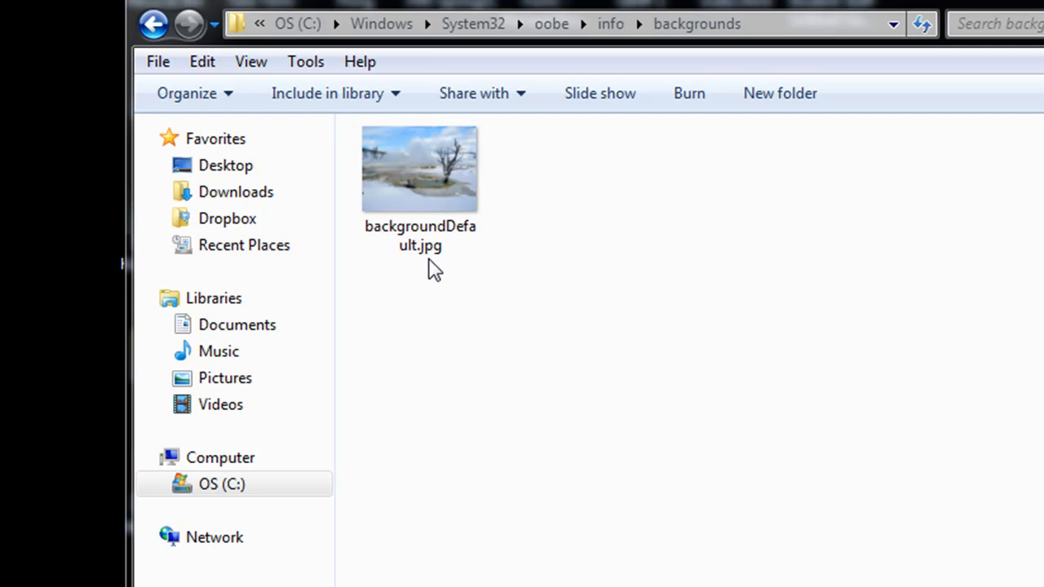
mouse_move(673, 343)
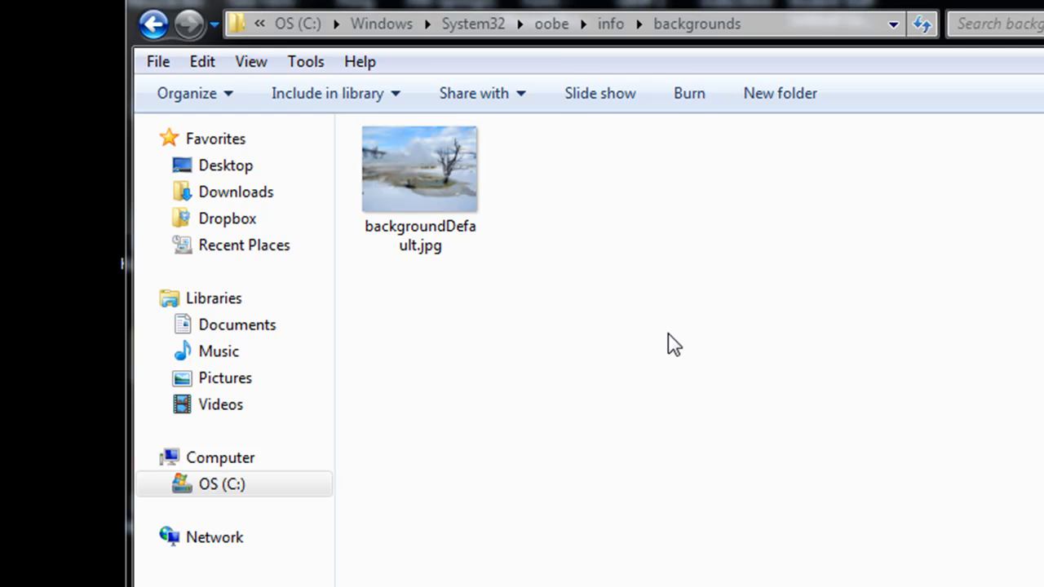